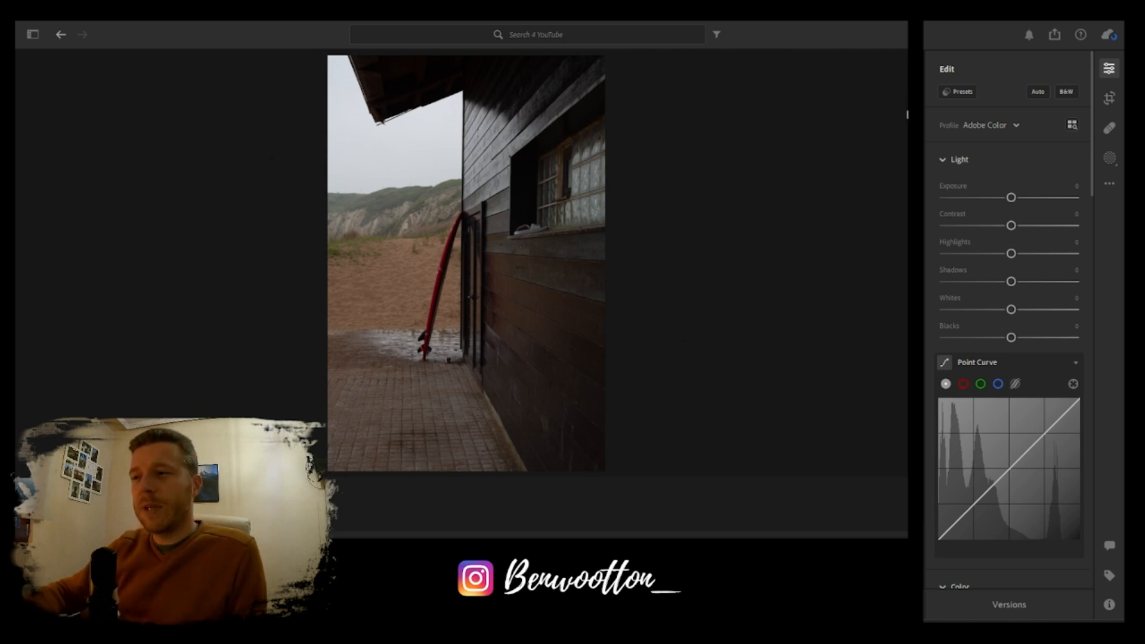
Try the Auto light correction, then undo it to start from the original tones
{"action": "left_click", "coordinate": [1036, 92]}
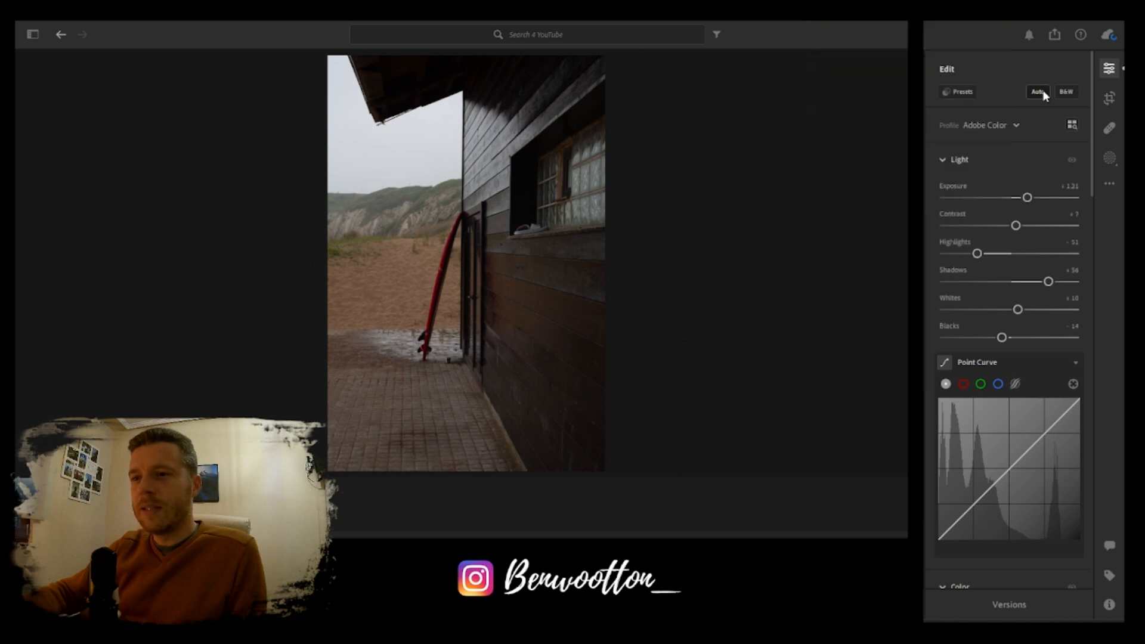
{"action": "left_click", "coordinate": [1036, 91]}
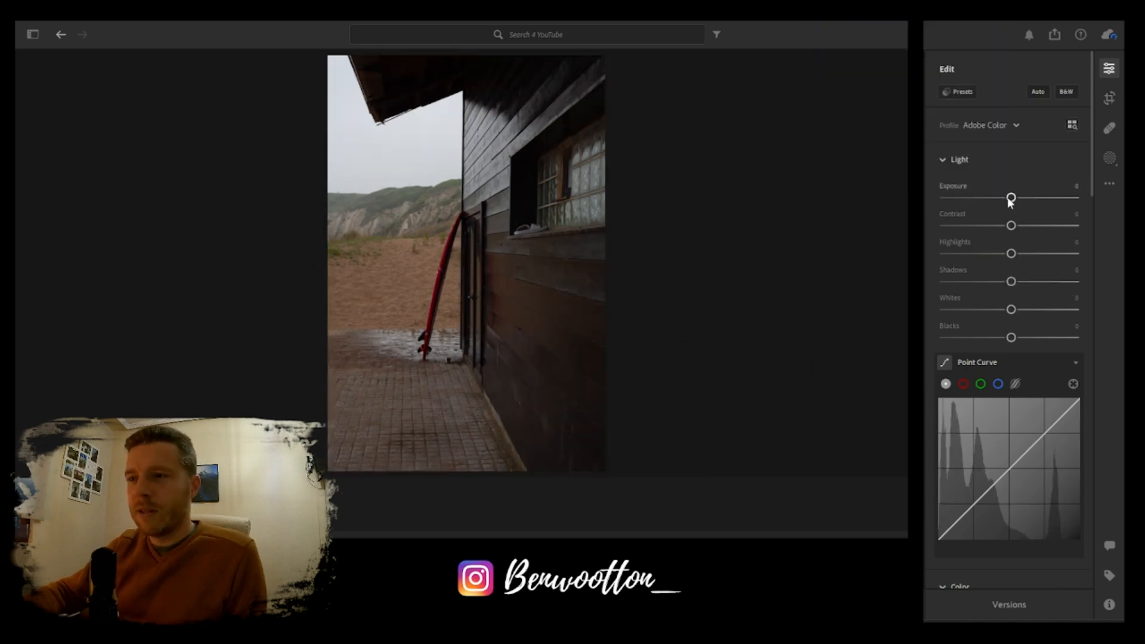
Set Exposure +1.45, Contrast -26, Highlights +15 and Shadows -42
{"action": "left_click_drag", "start_coordinate": [1011, 198], "coordinate": [1028, 198]}
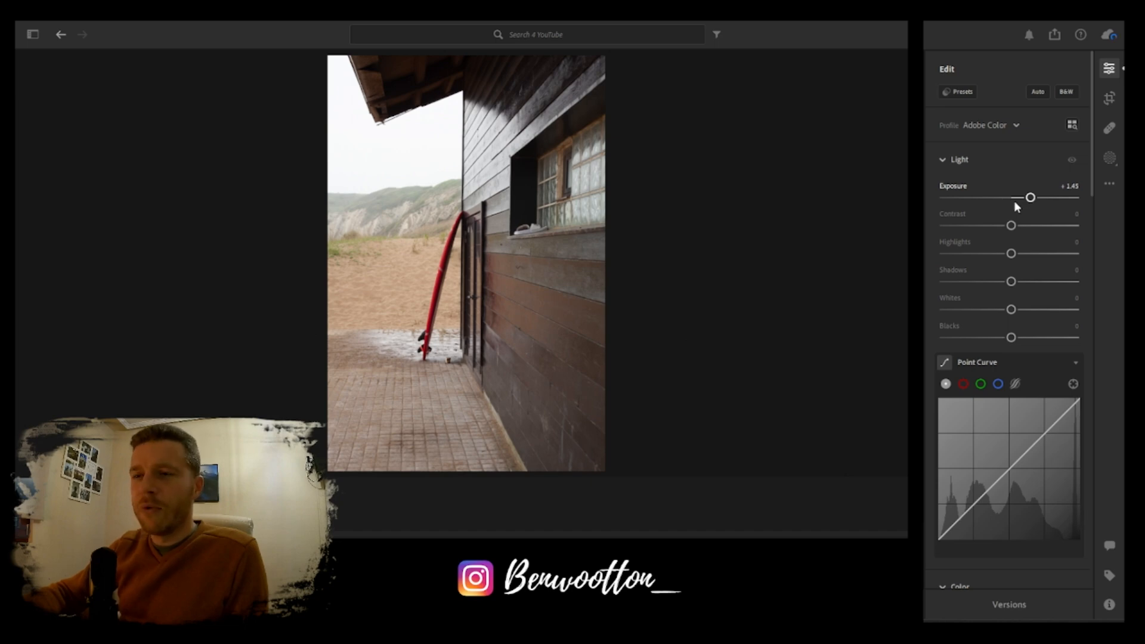
{"action": "left_click_drag", "start_coordinate": [1009, 225], "coordinate": [993, 225]}
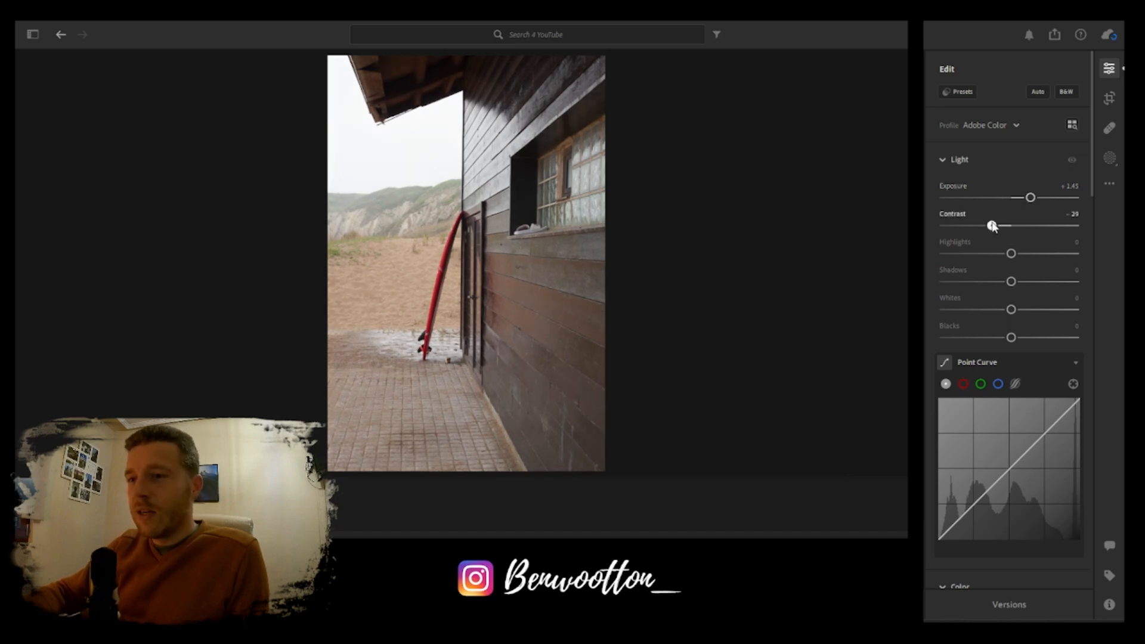
{"action": "left_click_drag", "start_coordinate": [1010, 253], "coordinate": [1020, 253]}
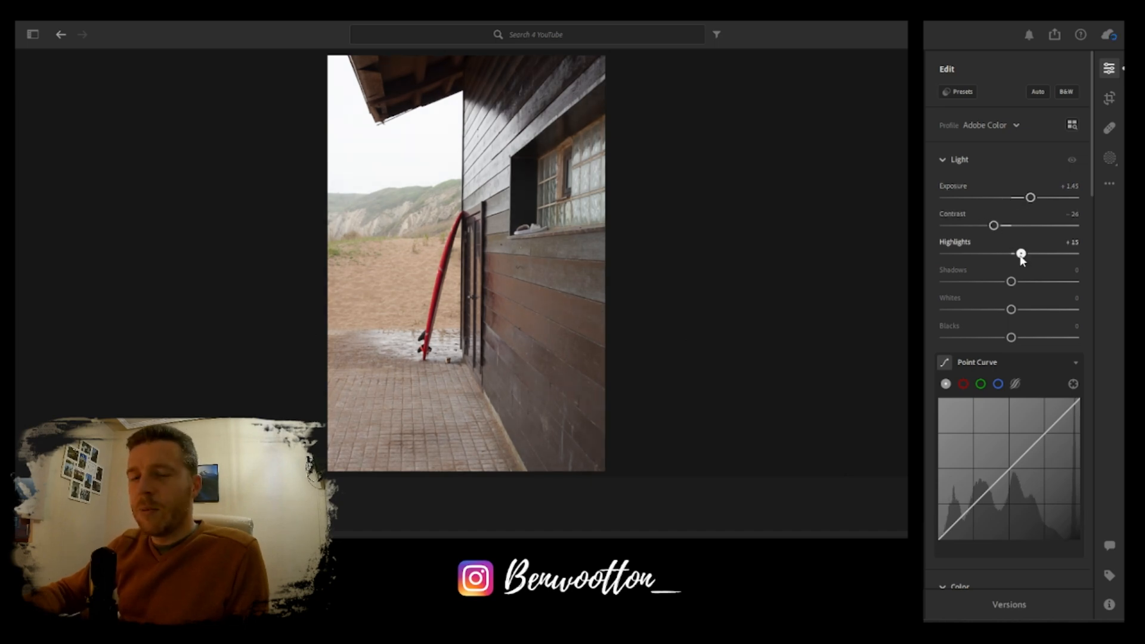
{"action": "left_click_drag", "start_coordinate": [1011, 281], "coordinate": [1006, 282]}
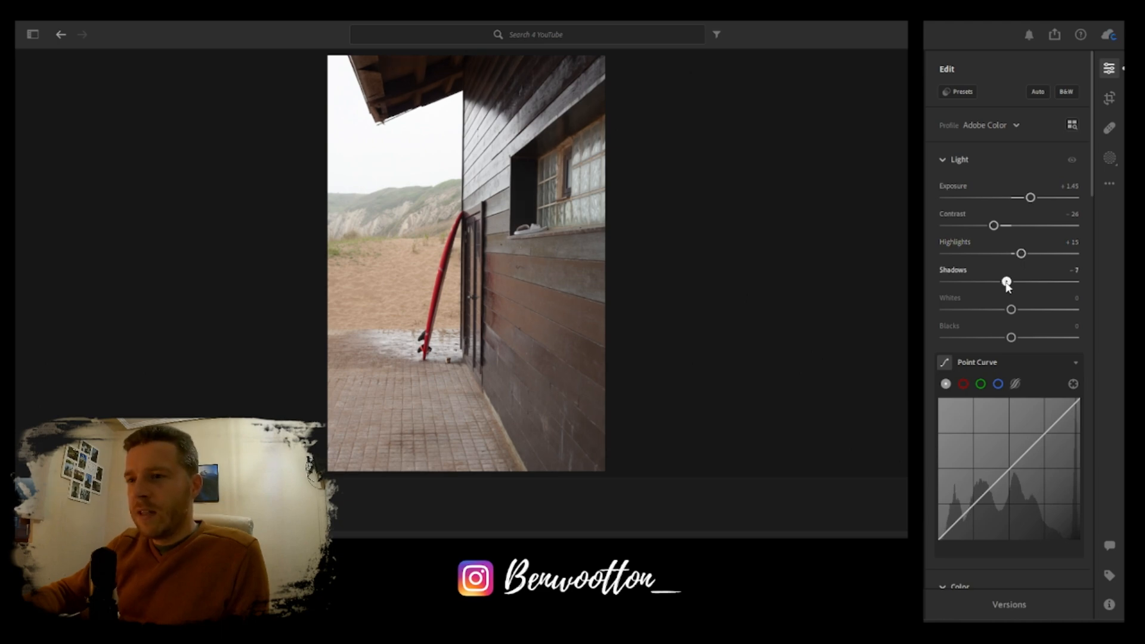
{"action": "left_click_drag", "start_coordinate": [1006, 281], "coordinate": [981, 282]}
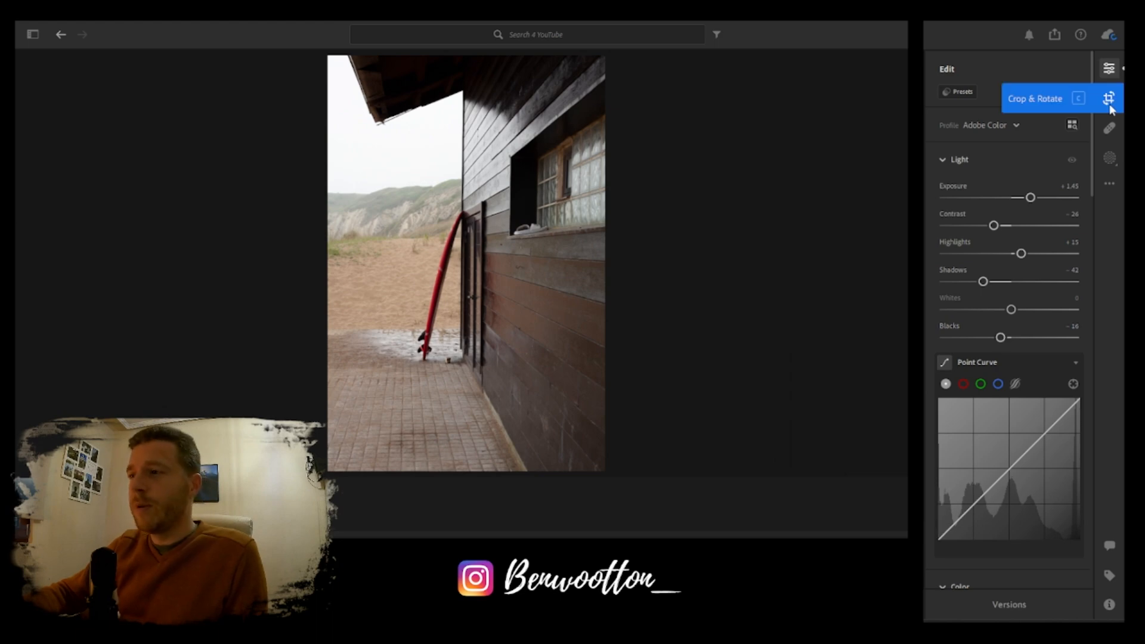
{"action": "left_click", "coordinate": [1107, 98]}
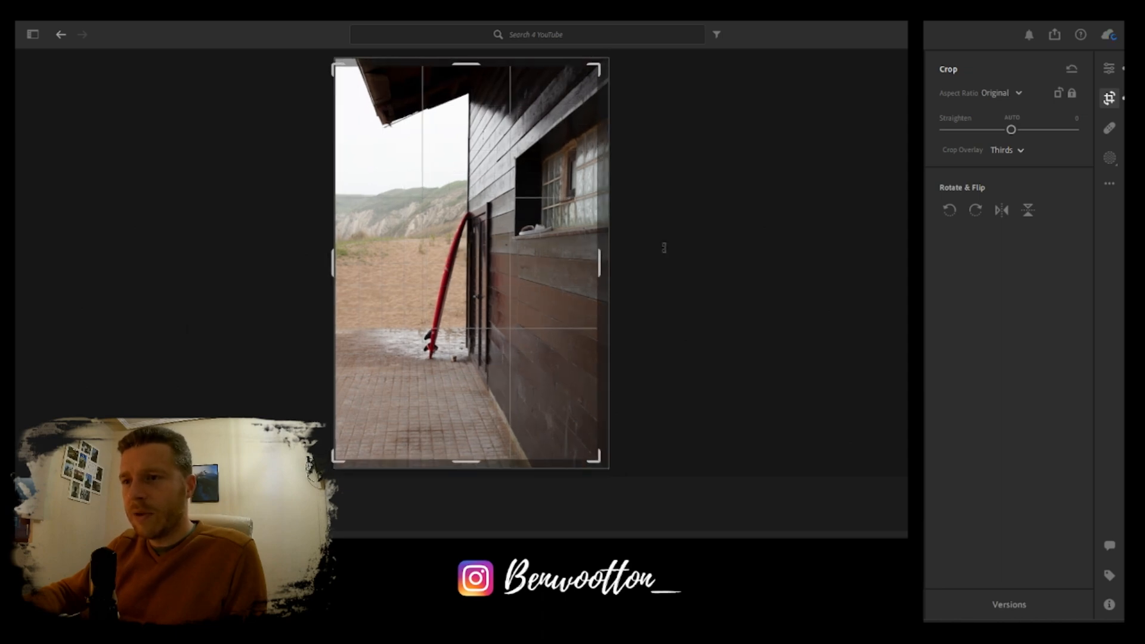
{"action": "left_click_drag", "start_coordinate": [1010, 129], "coordinate": [1006, 129]}
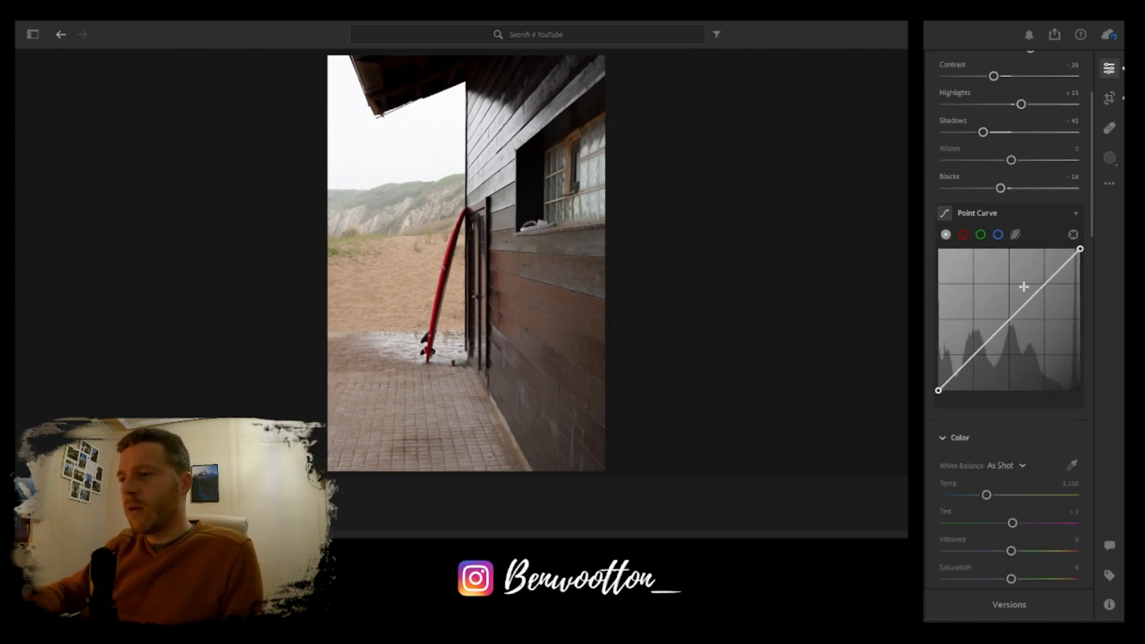
Warm the temperature slightly, nudge tint toward magenta, set Vibrance -50 and Saturation -21
{"action": "scroll", "scroll_direction": "down", "scroll_amount": 3}
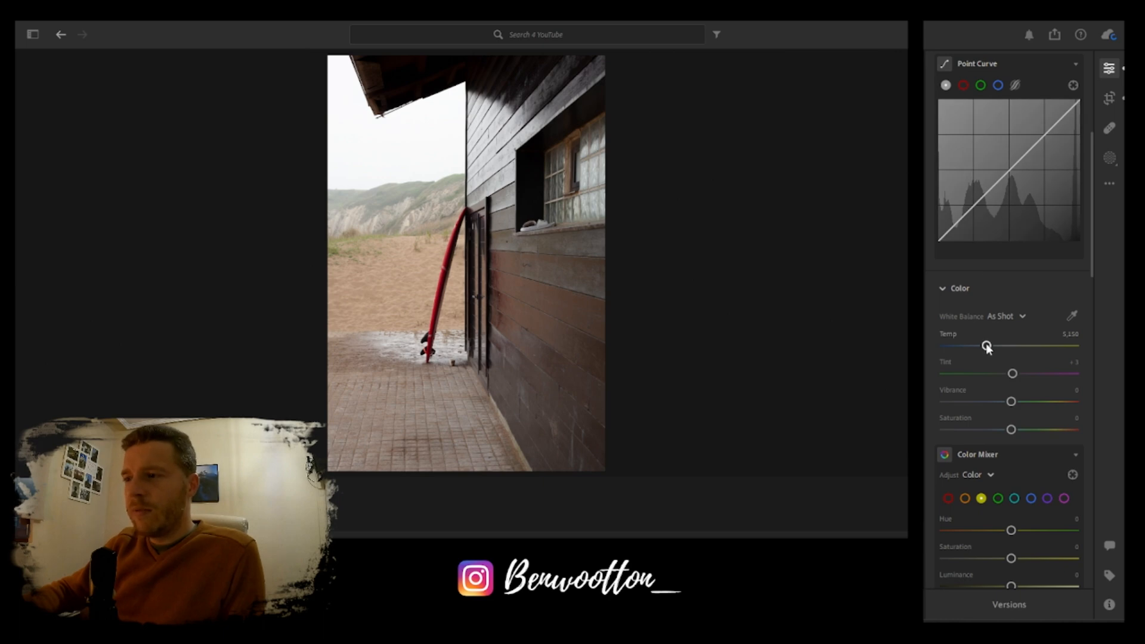
{"action": "left_click_drag", "start_coordinate": [986, 344], "coordinate": [998, 345]}
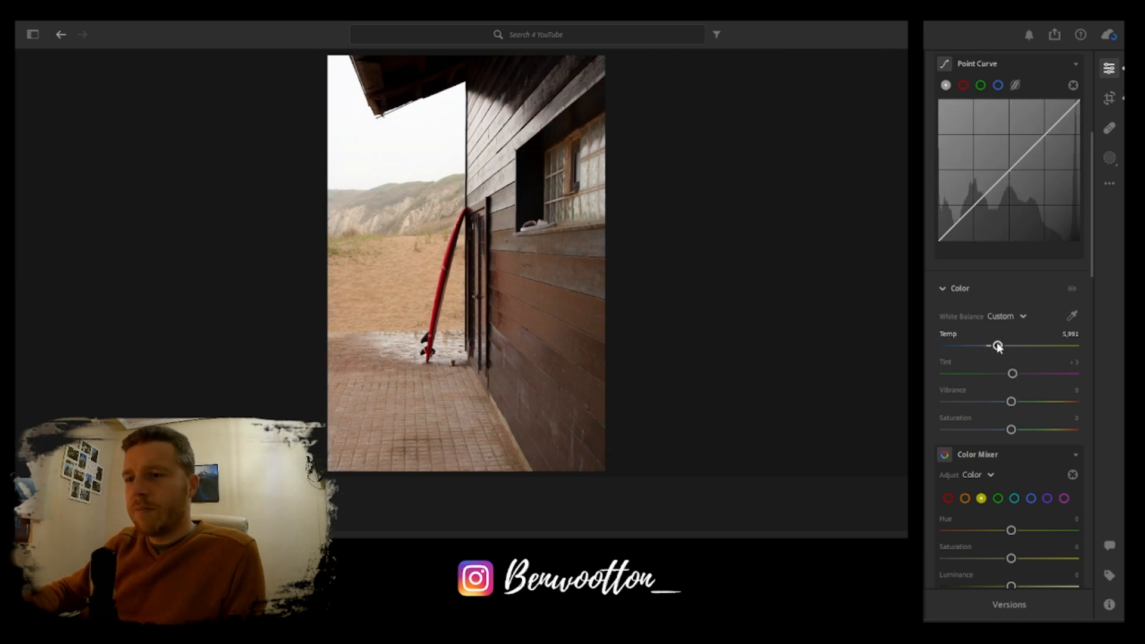
{"action": "mouse_move", "coordinate": [1014, 373]}
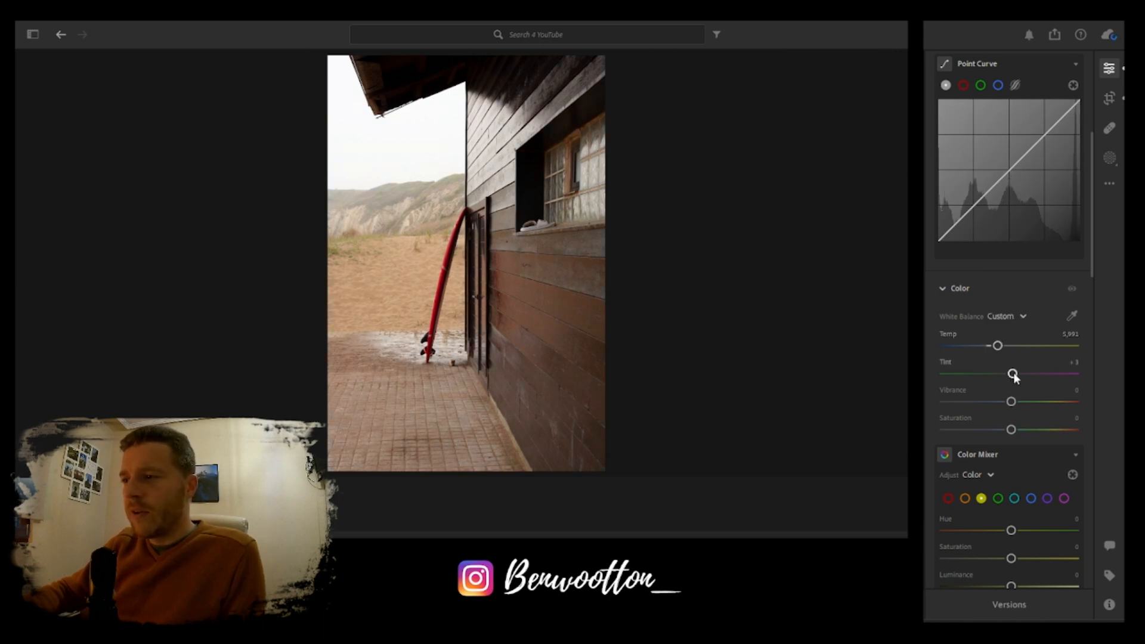
{"action": "left_click_drag", "start_coordinate": [1012, 373], "coordinate": [1015, 374]}
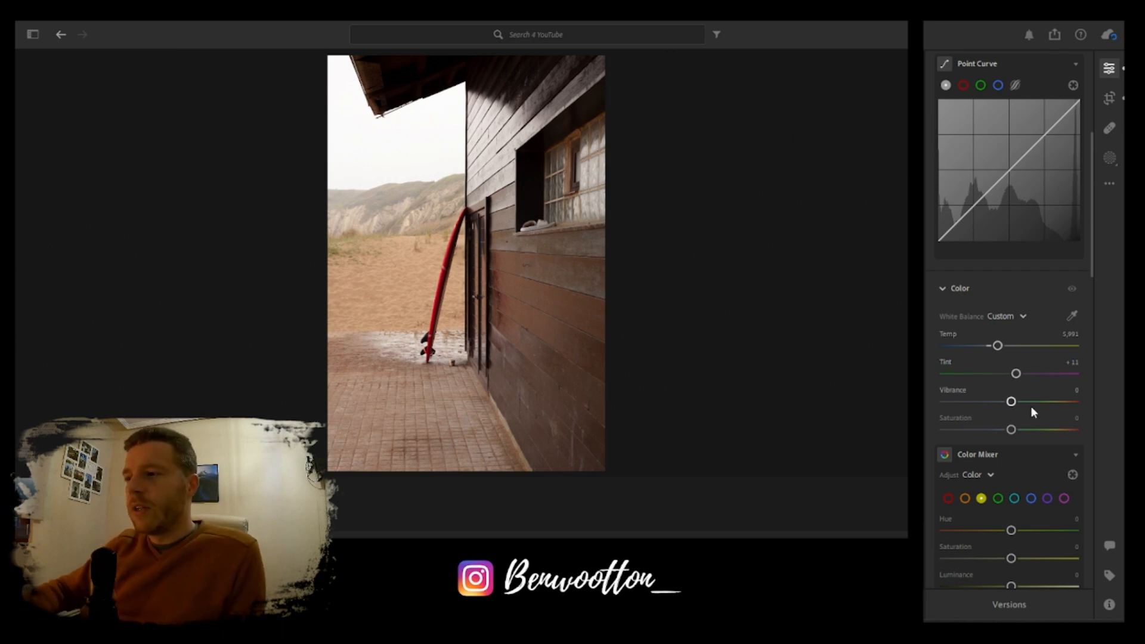
{"action": "left_click_drag", "start_coordinate": [1011, 401], "coordinate": [960, 401]}
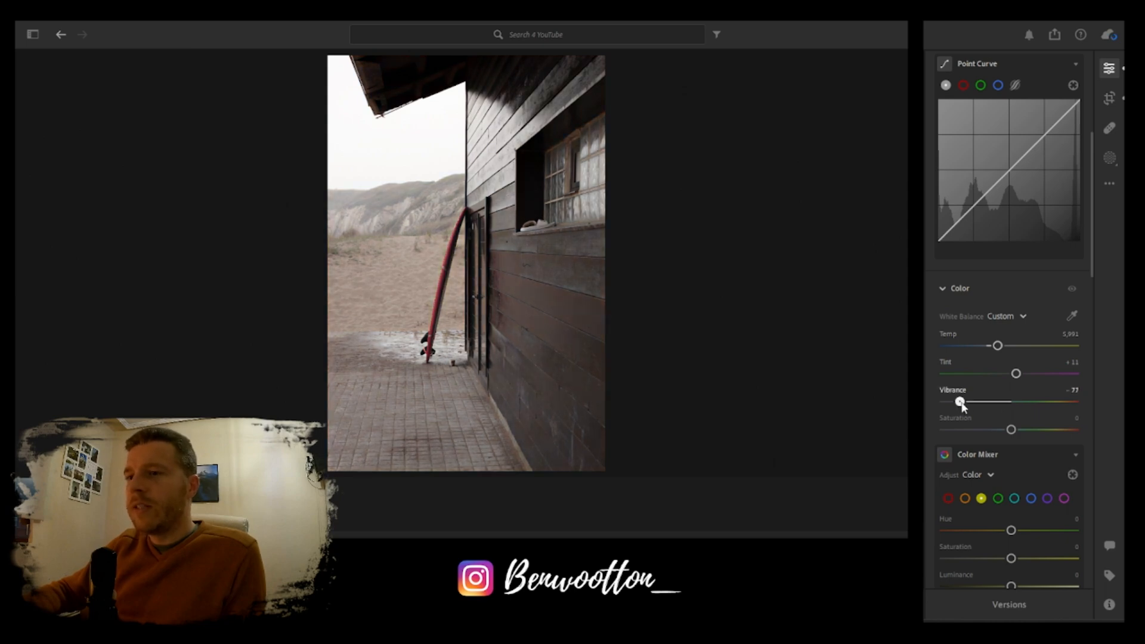
{"action": "left_click_drag", "start_coordinate": [962, 402], "coordinate": [985, 402]}
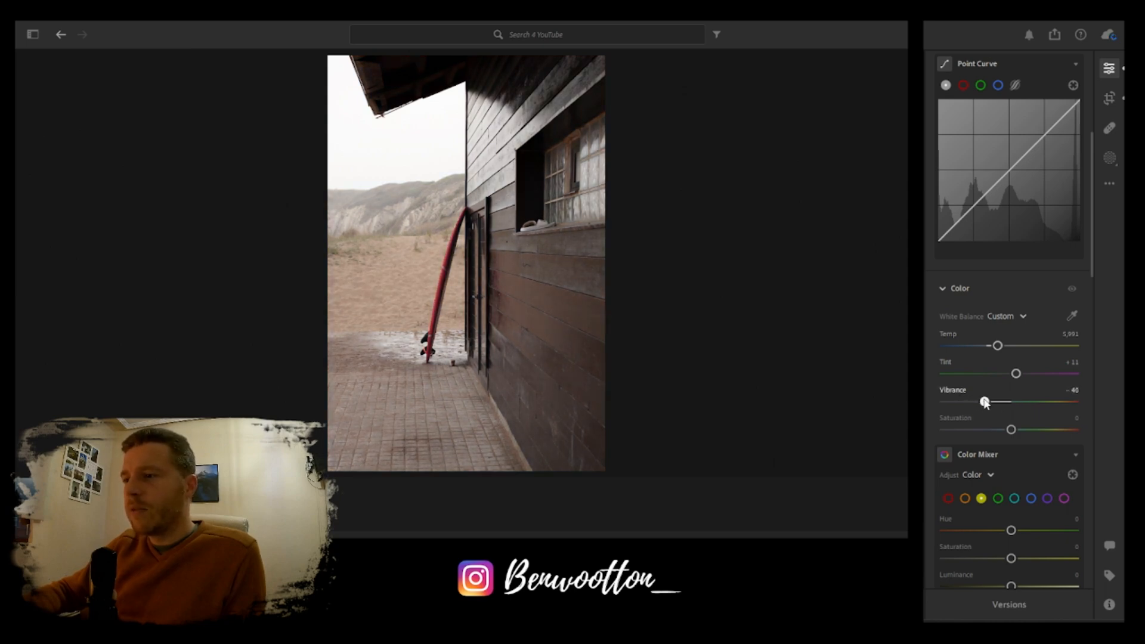
{"action": "left_click_drag", "start_coordinate": [986, 401], "coordinate": [977, 401]}
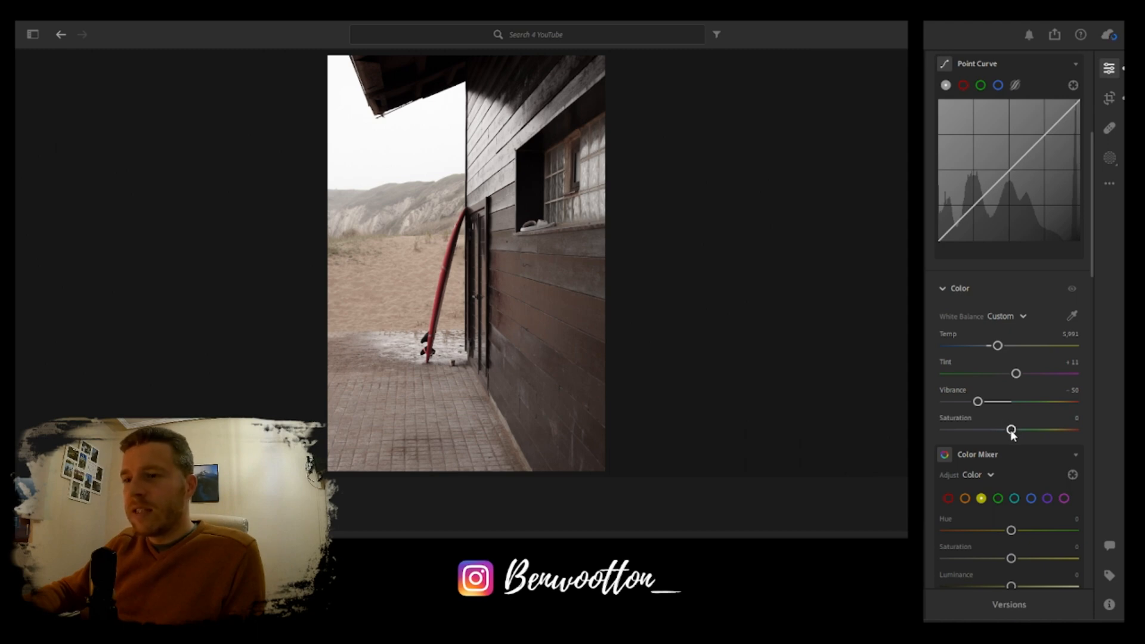
{"action": "left_click_drag", "start_coordinate": [1011, 430], "coordinate": [999, 429]}
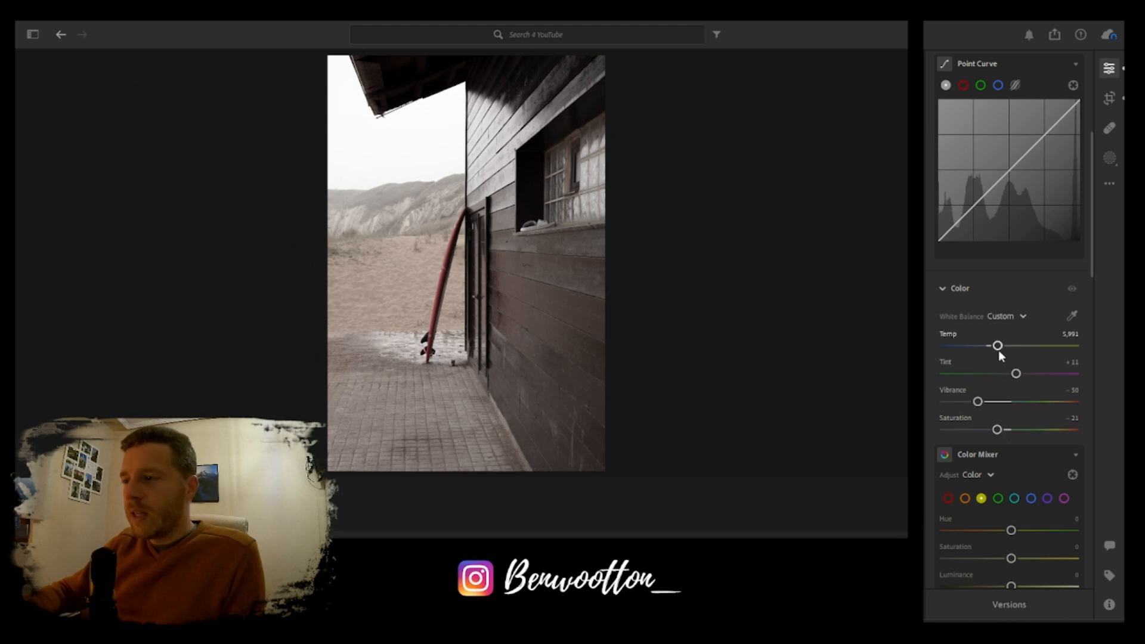
Push Temp much warmer to about 9,035 and Tint to about +22
{"action": "left_click_drag", "start_coordinate": [997, 344], "coordinate": [1039, 344]}
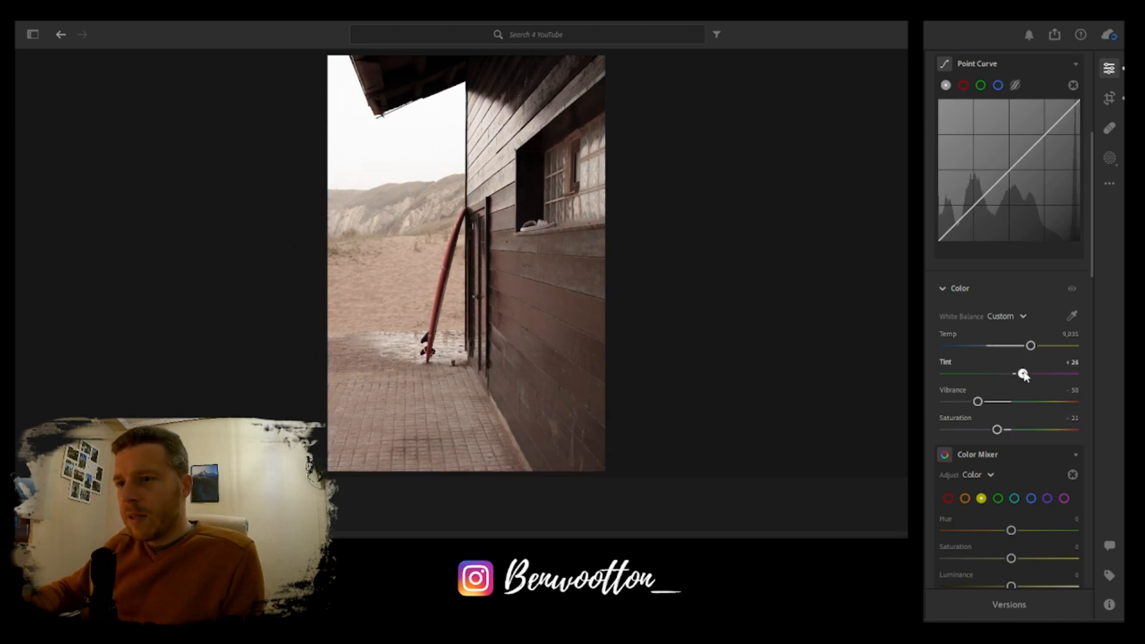
{"action": "left_click_drag", "start_coordinate": [1023, 373], "coordinate": [1021, 373]}
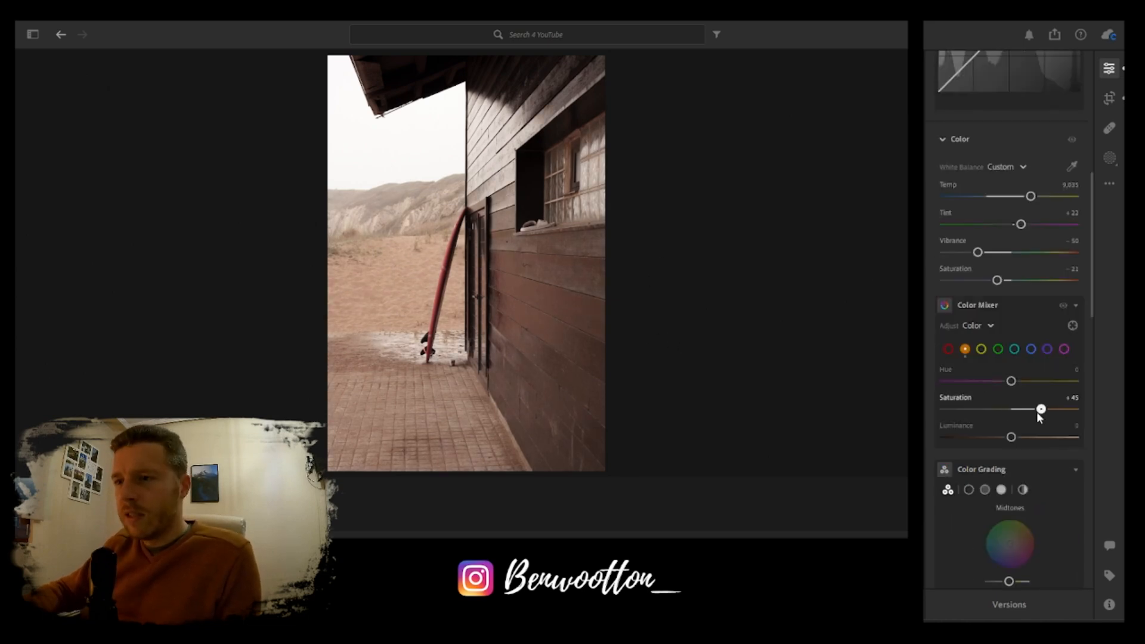
In Color Mixer set Orange Saturation +30 and Luminance -20
{"action": "left_click_drag", "start_coordinate": [1040, 409], "coordinate": [1057, 409]}
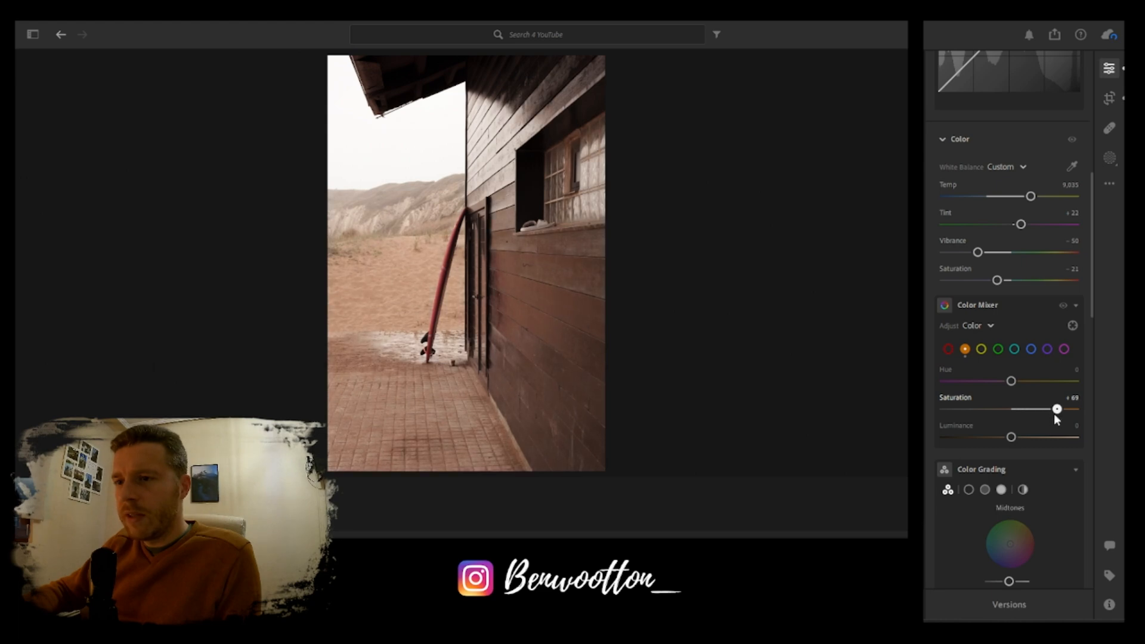
{"action": "left_click_drag", "start_coordinate": [1057, 409], "coordinate": [1052, 409]}
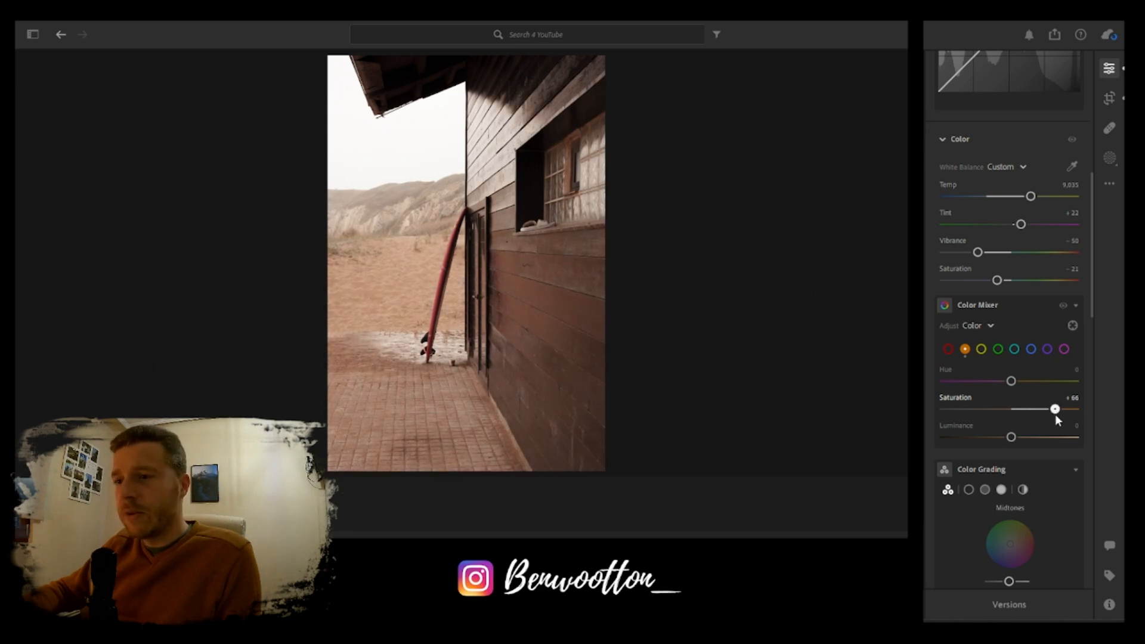
{"action": "left_click_drag", "start_coordinate": [1053, 409], "coordinate": [1029, 409]}
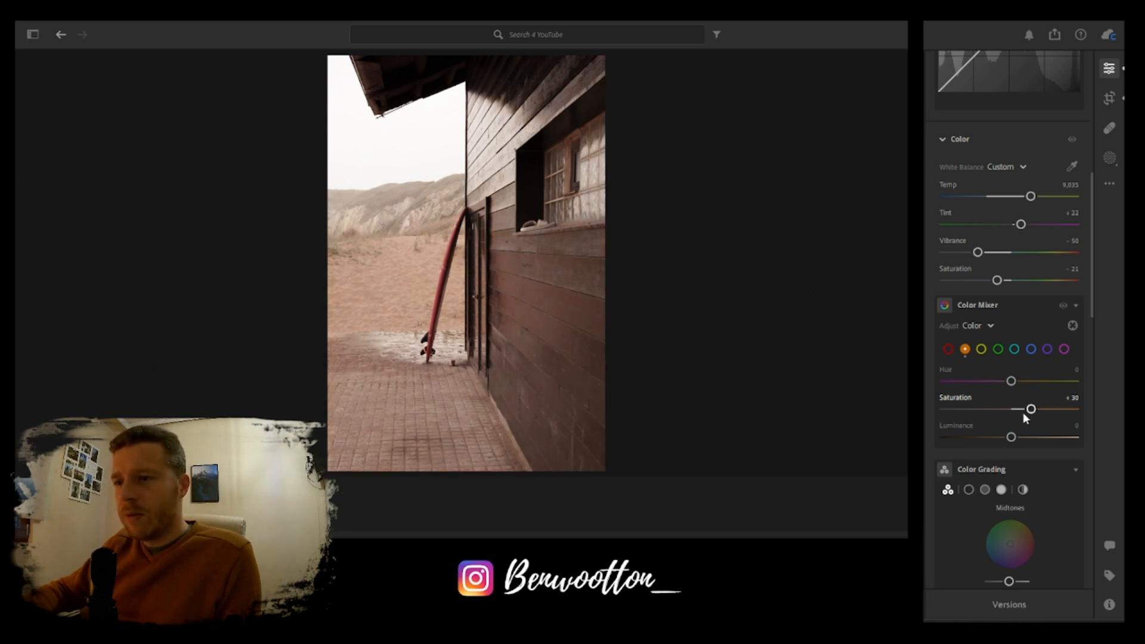
{"action": "left_click_drag", "start_coordinate": [1010, 437], "coordinate": [998, 436]}
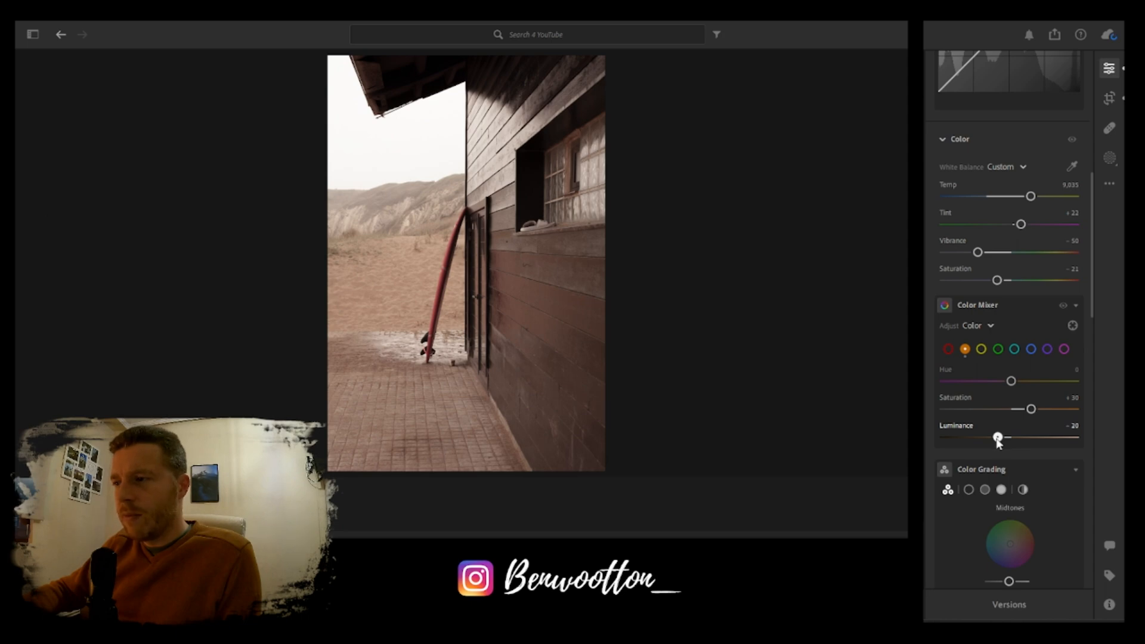
Raise Yellow Saturation to about +28
{"action": "left_click", "coordinate": [981, 348]}
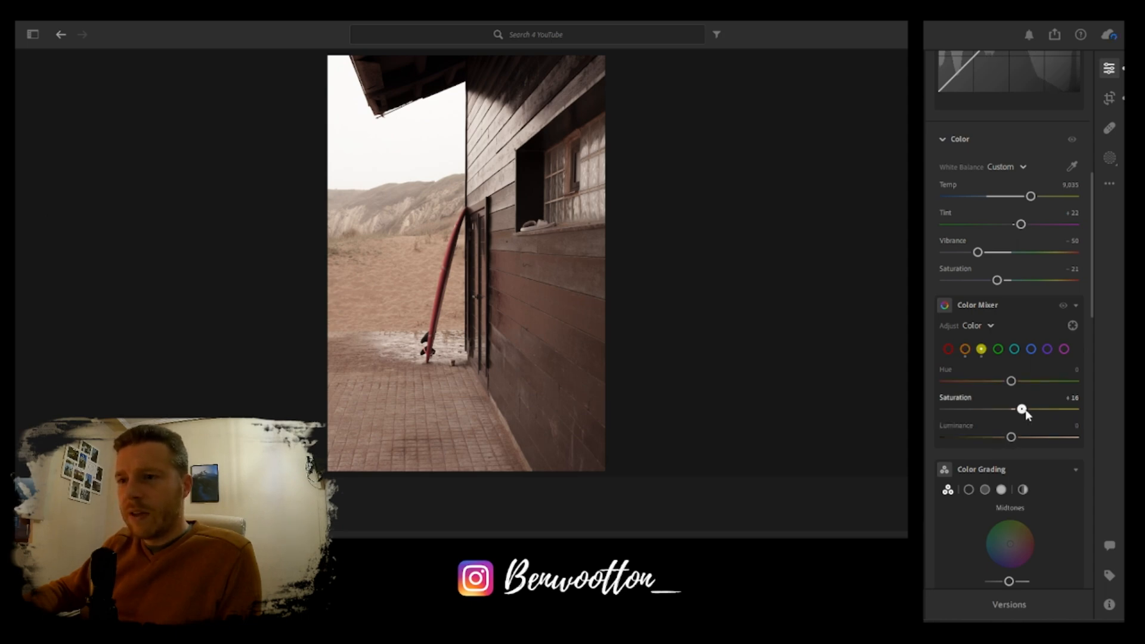
{"action": "left_click_drag", "start_coordinate": [1021, 409], "coordinate": [1023, 409]}
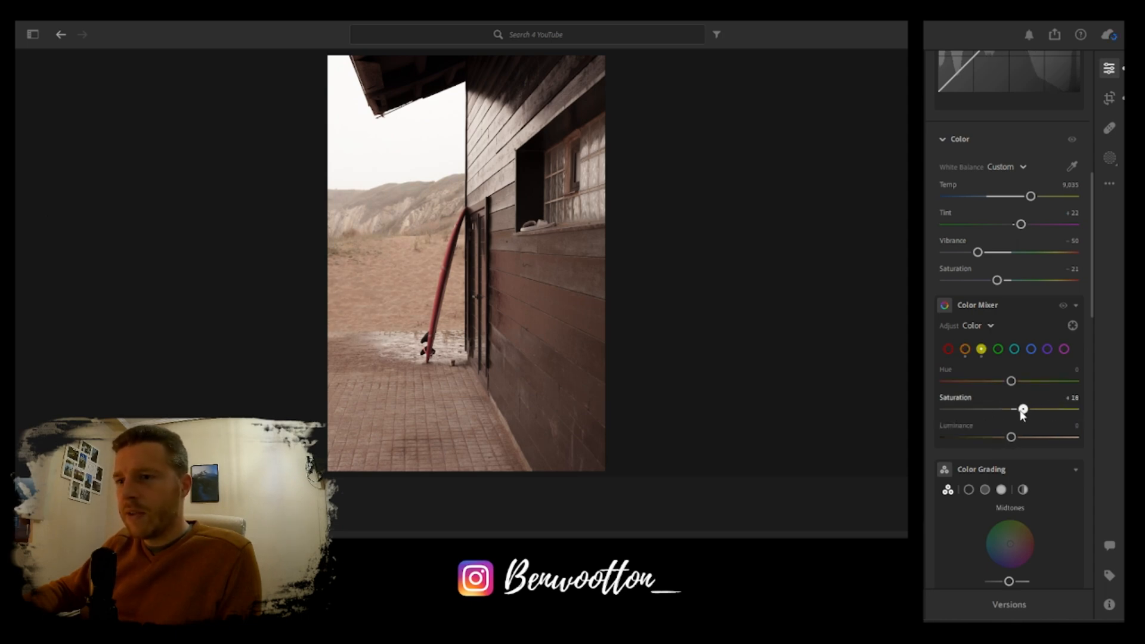
{"action": "left_click_drag", "start_coordinate": [1022, 409], "coordinate": [1026, 408]}
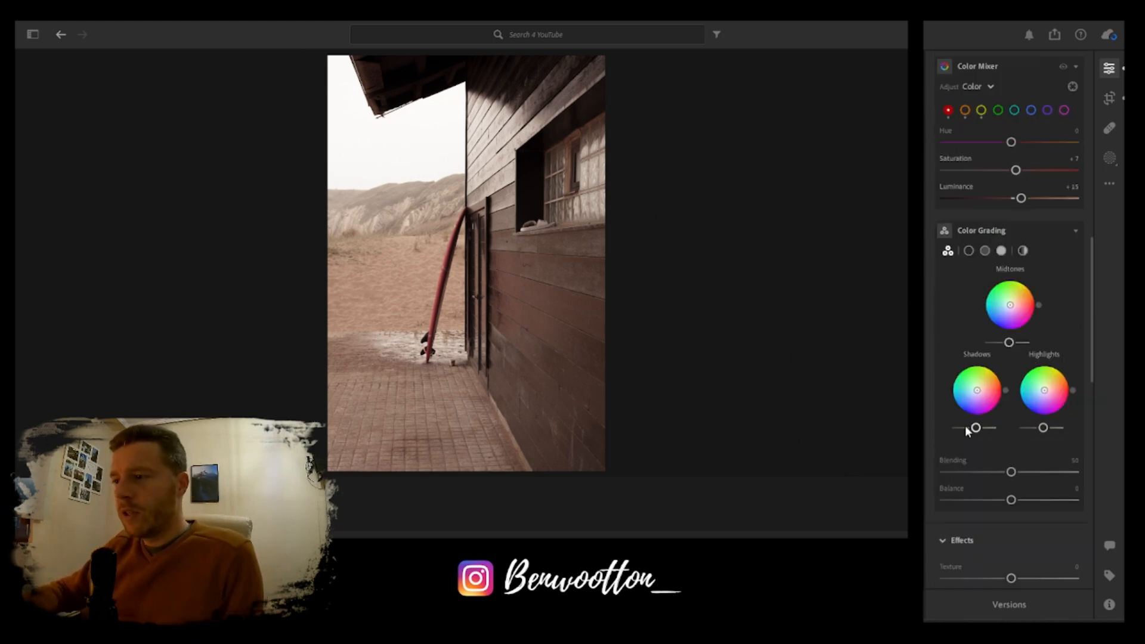
Lower the Shadows luminance in Color Grading to darken the blue-tinted shadows
{"action": "left_click_drag", "start_coordinate": [974, 428], "coordinate": [968, 428]}
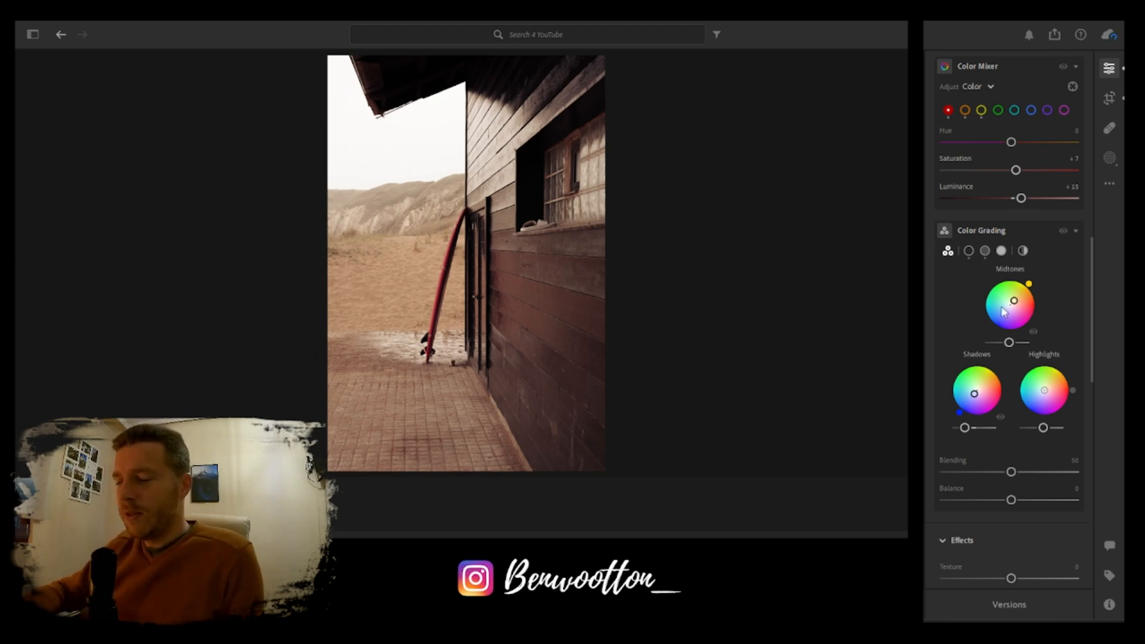
In Effects set Clarity -8, Dehaze +14 and Vignette -16
{"action": "scroll", "scroll_direction": "down", "scroll_amount": 3}
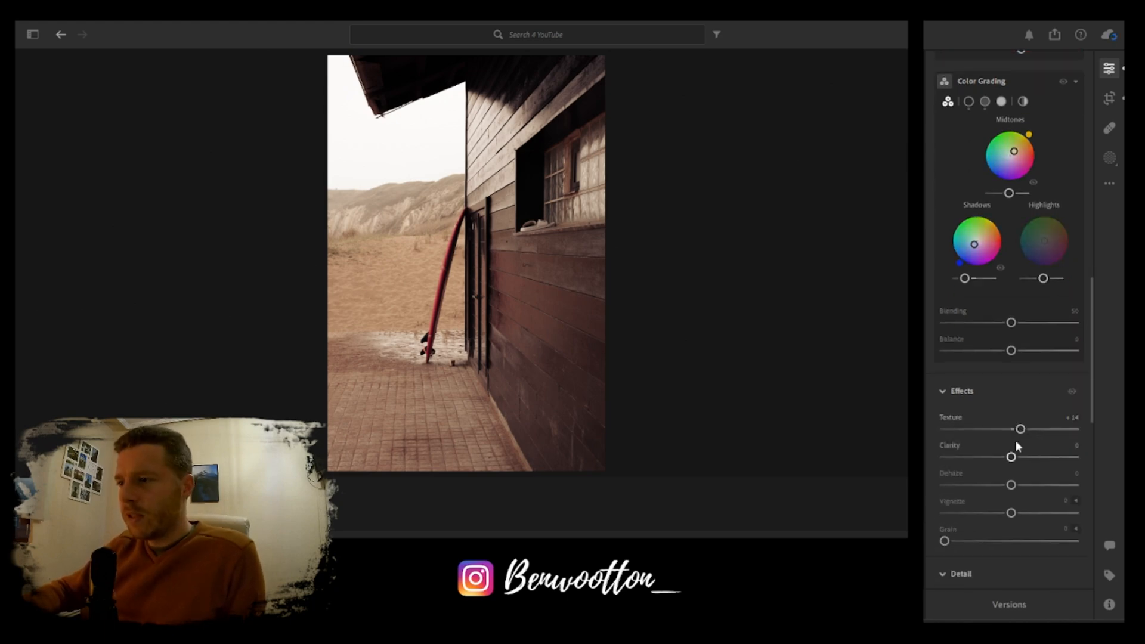
{"action": "left_click_drag", "start_coordinate": [1009, 456], "coordinate": [1003, 457]}
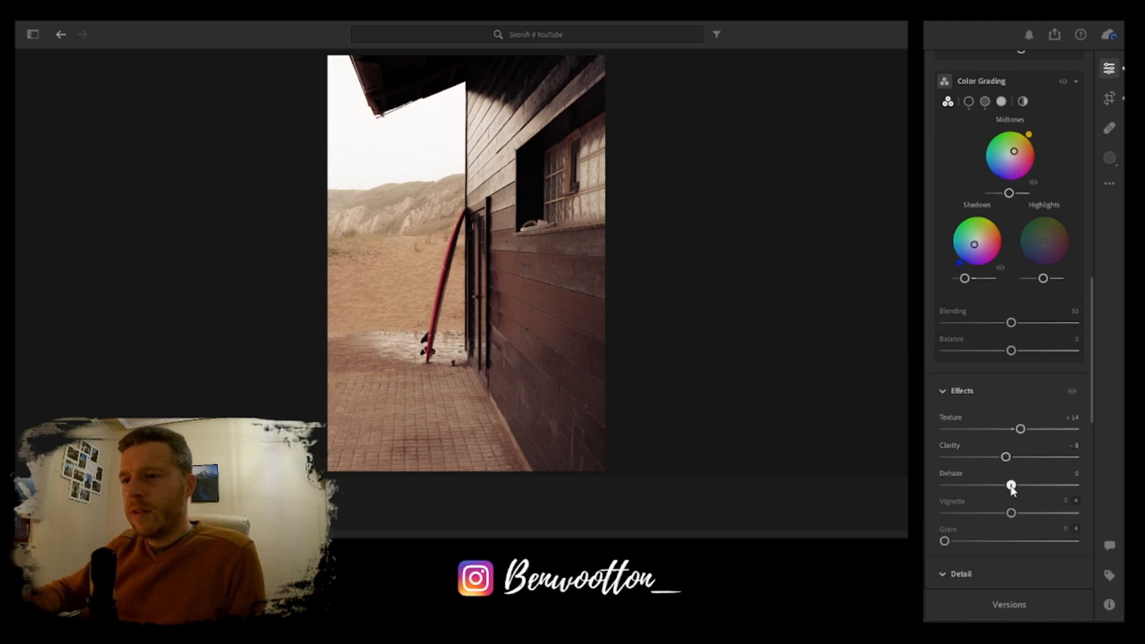
{"action": "left_click_drag", "start_coordinate": [1011, 485], "coordinate": [1020, 455]}
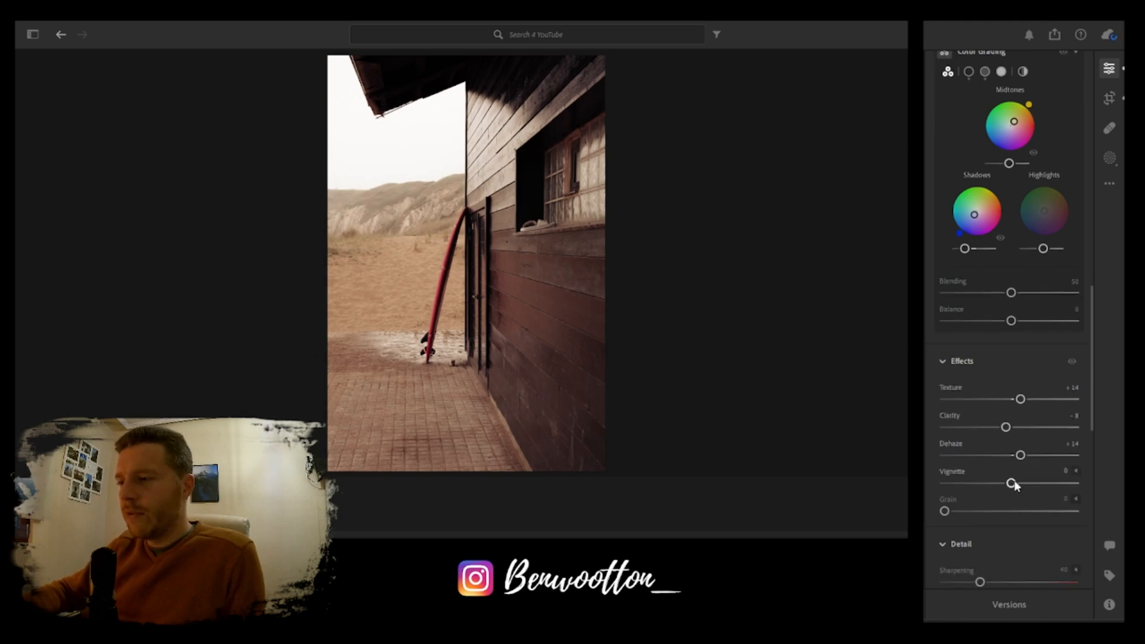
{"action": "left_click_drag", "start_coordinate": [1020, 482], "coordinate": [1000, 485]}
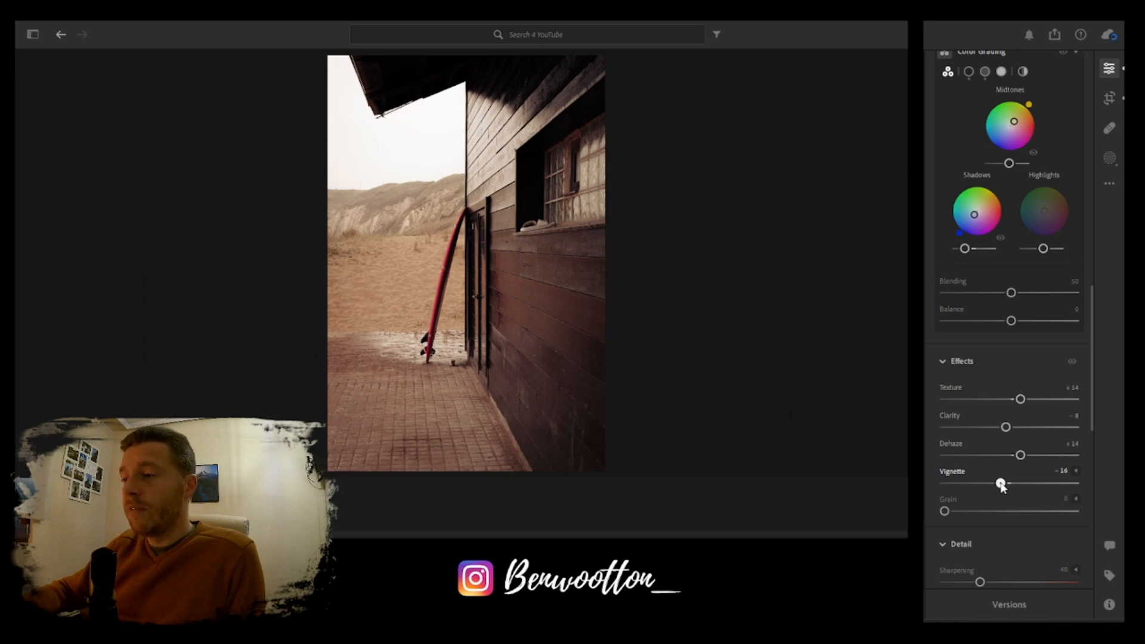
Add heavy film grain around 85 and reopen the beach hut photo from the grid
{"action": "scroll", "scroll_direction": "down", "scroll_amount": 3}
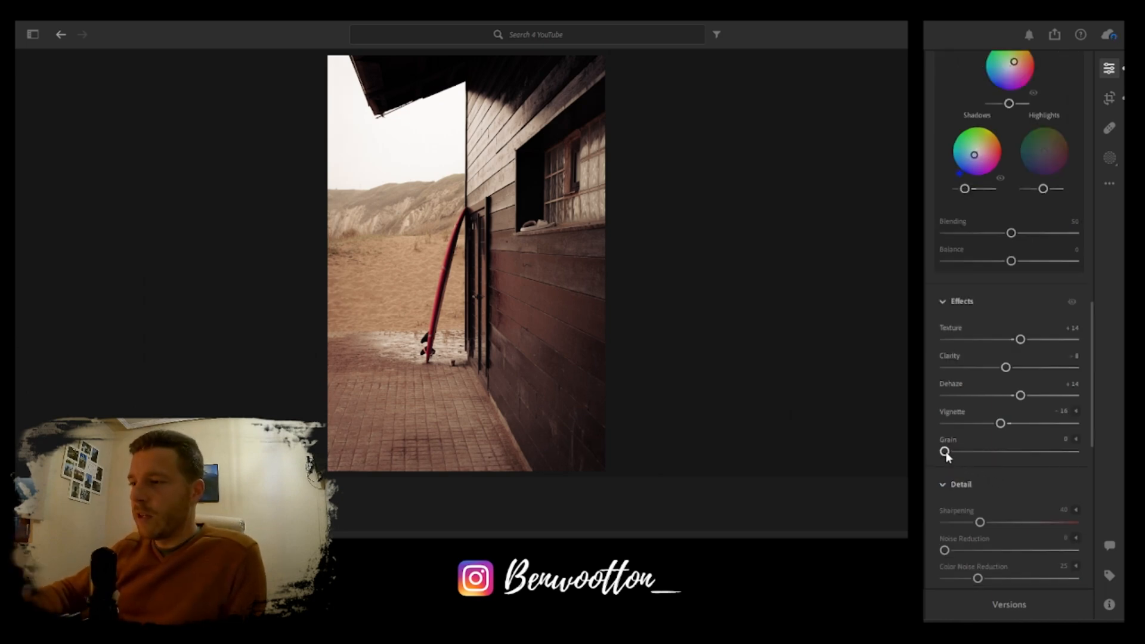
{"action": "left_click_drag", "start_coordinate": [946, 453], "coordinate": [1047, 453]}
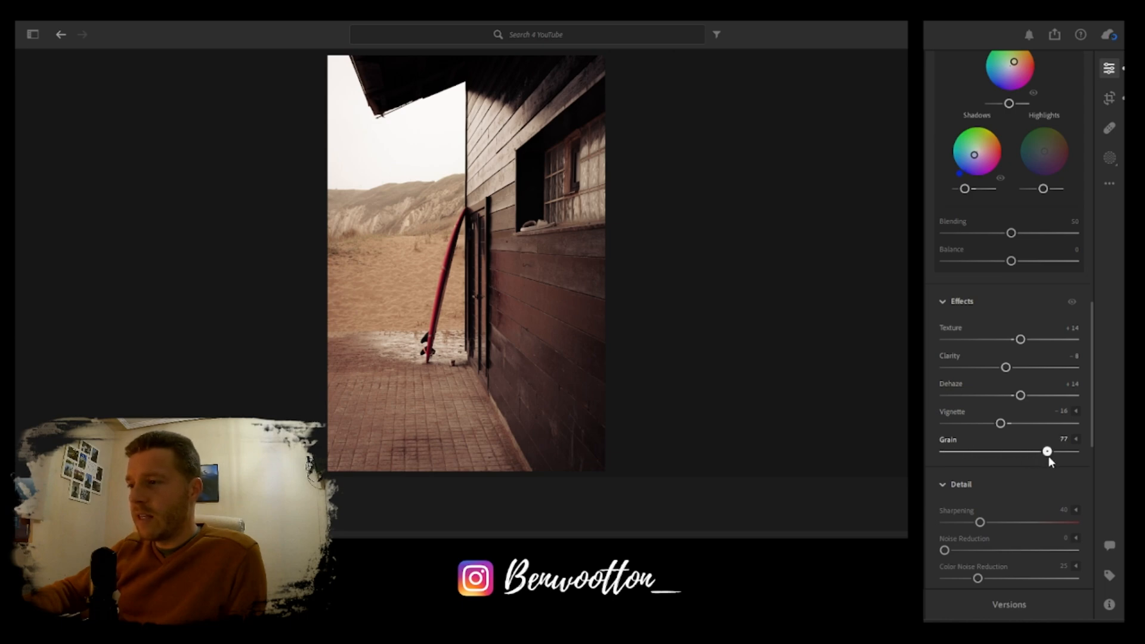
{"action": "left_click_drag", "start_coordinate": [1045, 451], "coordinate": [1058, 451]}
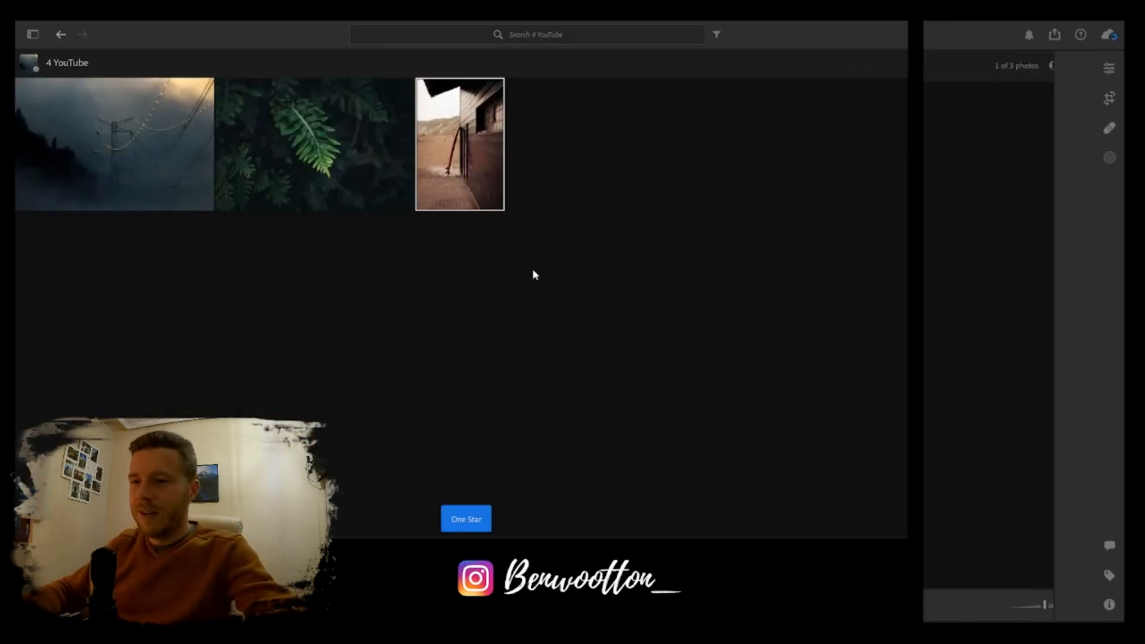
{"action": "double_click", "coordinate": [458, 143]}
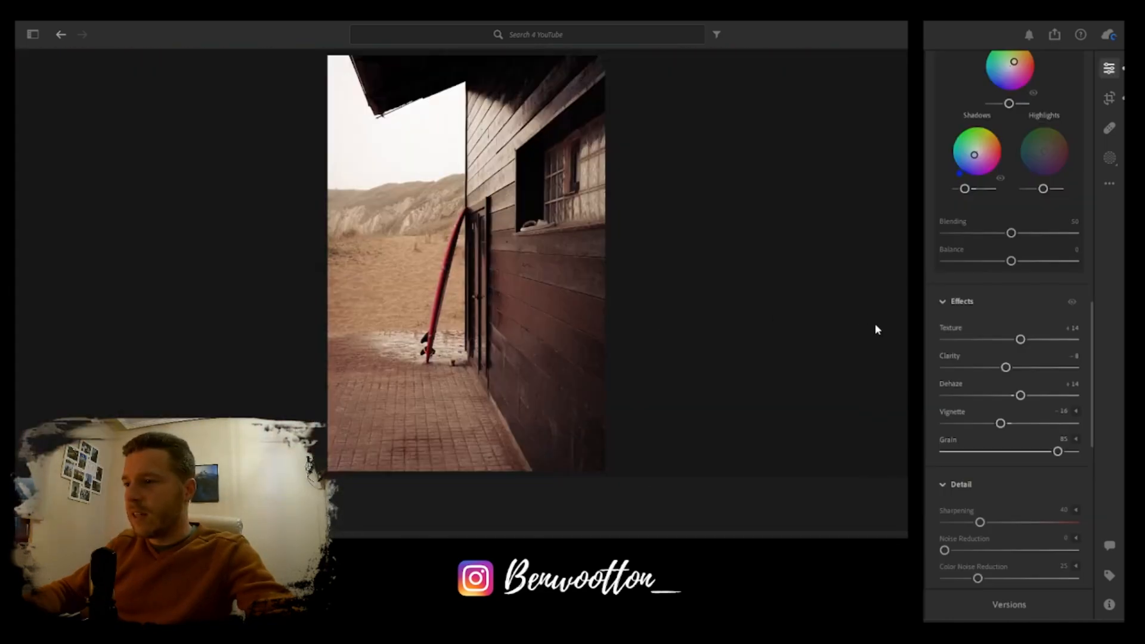
In Detail raise Sharpening to 111 and lower Color Noise Reduction to 4
{"action": "scroll", "scroll_direction": "down", "scroll_amount": 3}
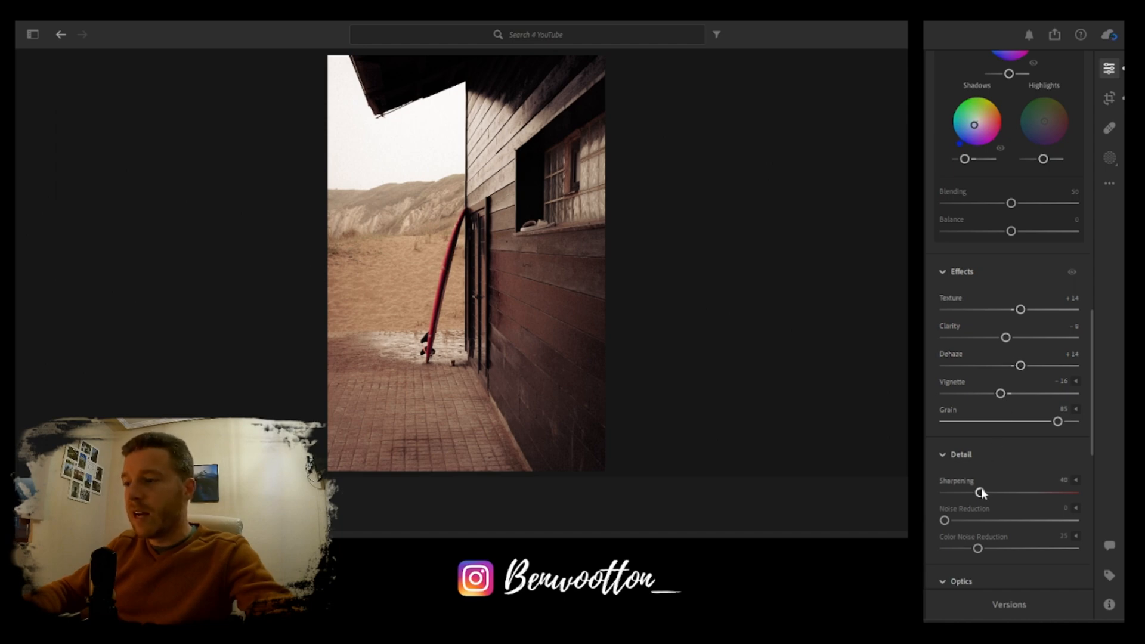
{"action": "left_click_drag", "start_coordinate": [981, 492], "coordinate": [1046, 492]}
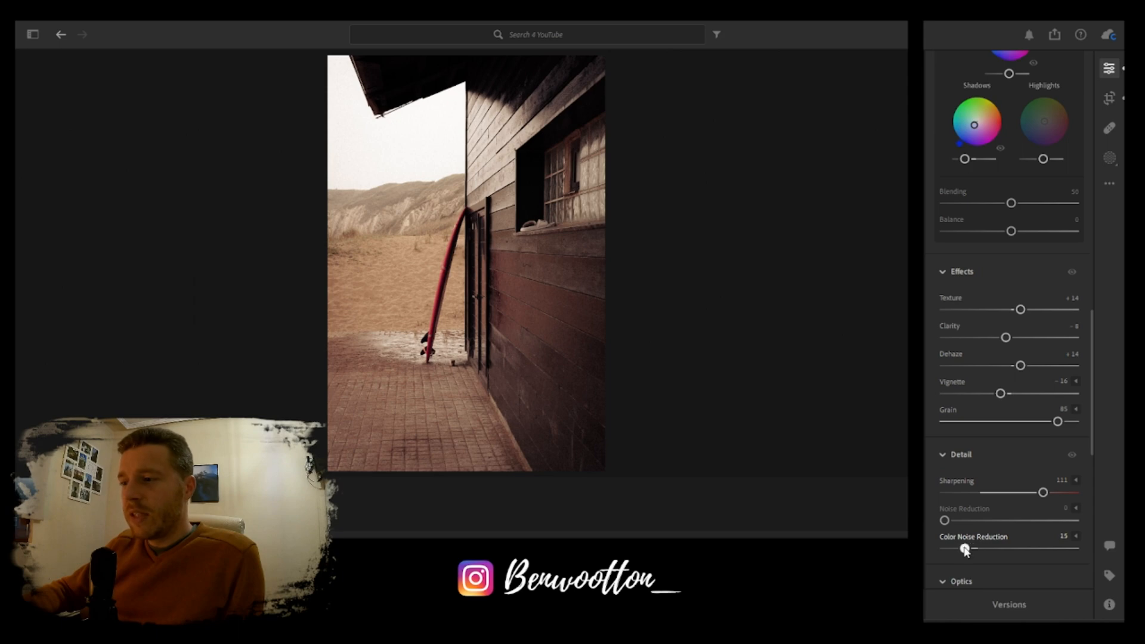
{"action": "left_click_drag", "start_coordinate": [986, 548], "coordinate": [952, 549]}
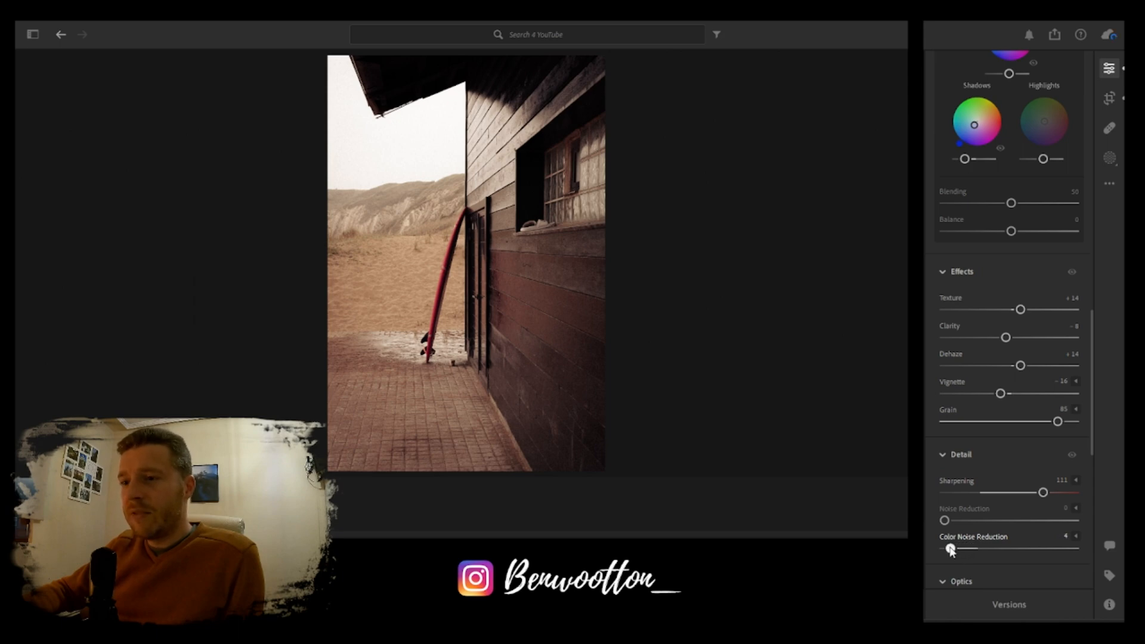
{"action": "scroll", "scroll_direction": "down", "scroll_amount": 3}
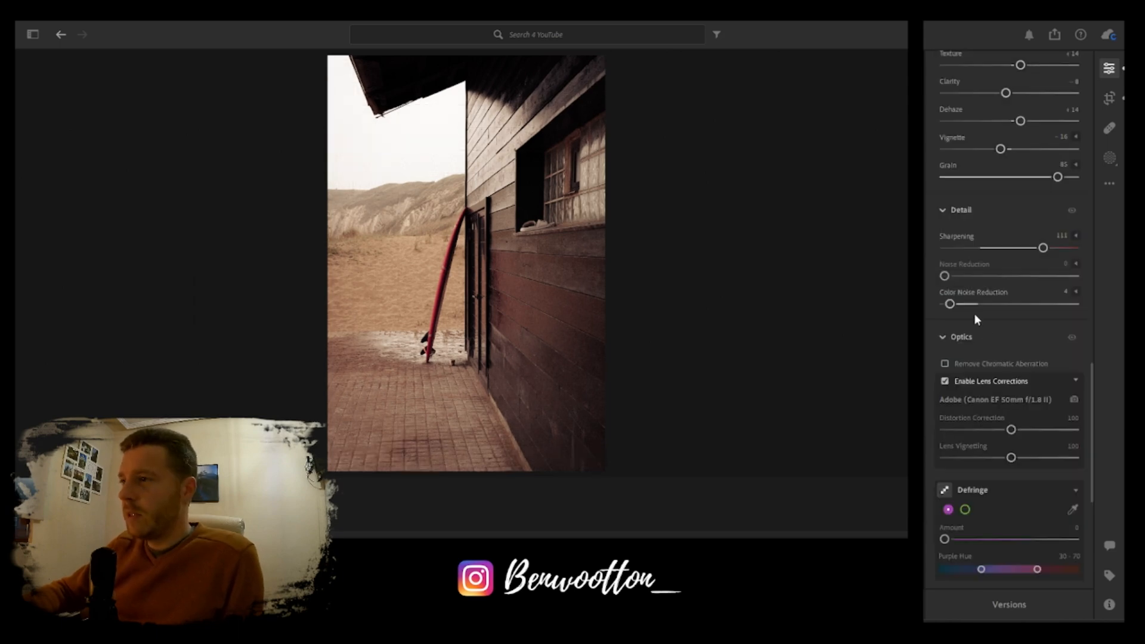
{"action": "scroll", "scroll_direction": "down", "scroll_amount": 3}
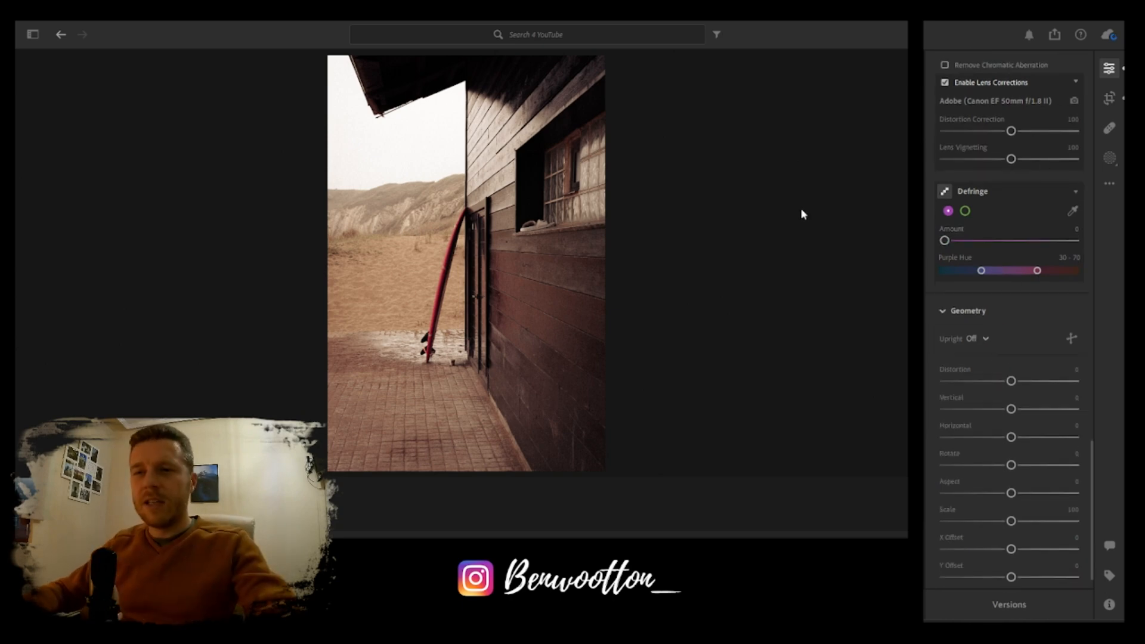
{"action": "mouse_move", "coordinate": [620, 324]}
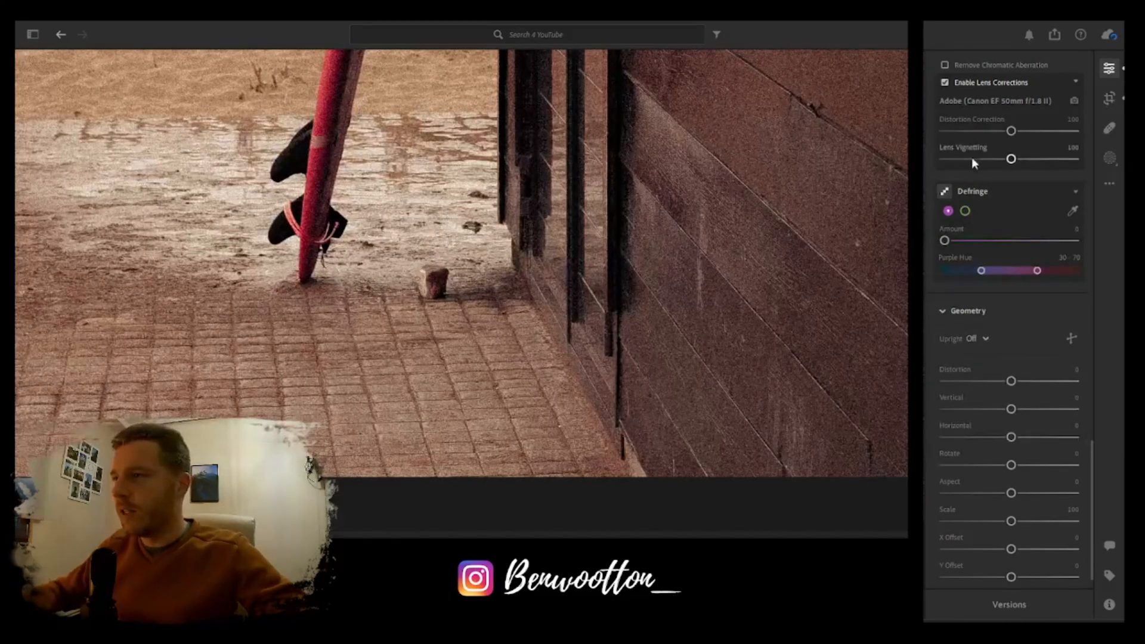
Heal the remaining dark marks on the hut wall and return to the main Edit panel
{"action": "left_click", "coordinate": [1107, 127]}
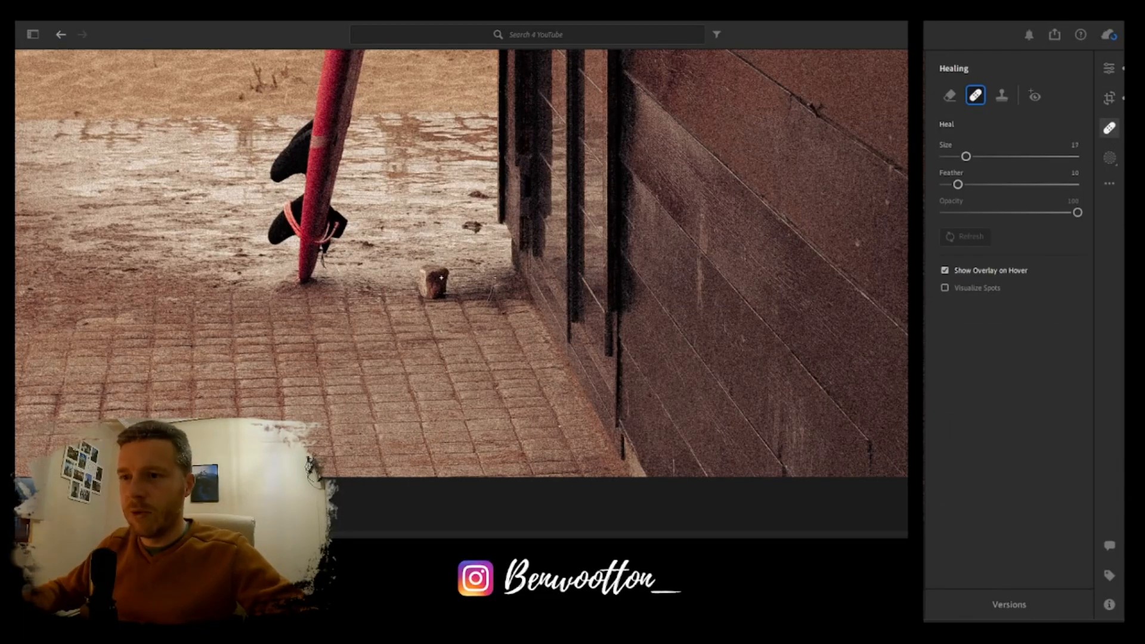
{"action": "left_click_drag", "start_coordinate": [966, 156], "coordinate": [955, 157]}
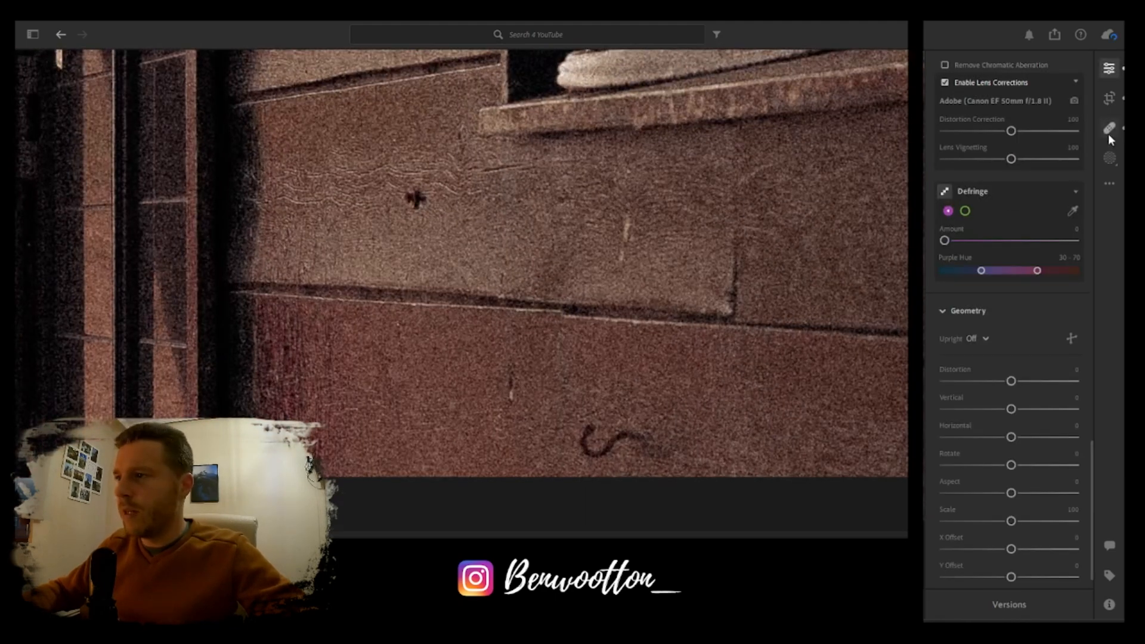
{"action": "left_click", "coordinate": [1107, 128]}
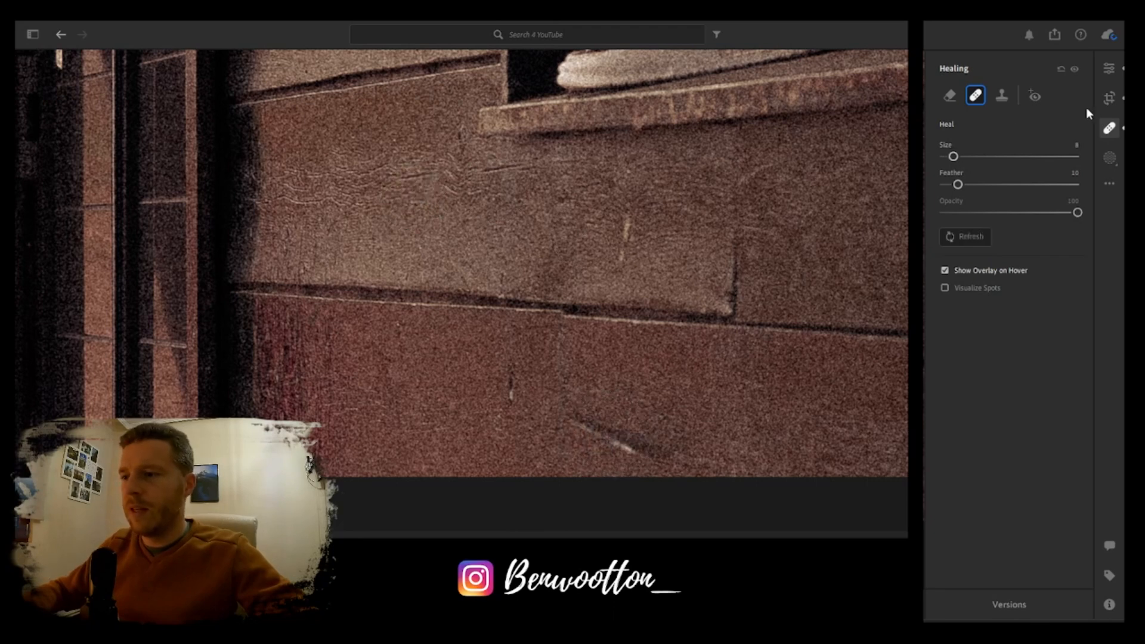
{"action": "left_click", "coordinate": [1107, 68]}
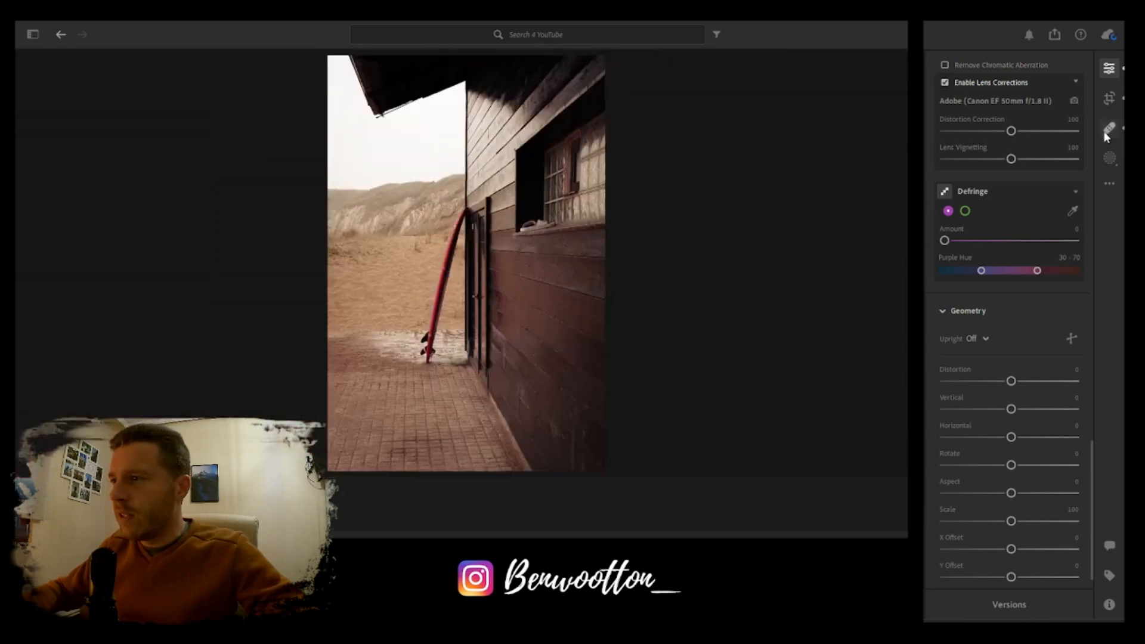
{"action": "left_click", "coordinate": [1108, 128]}
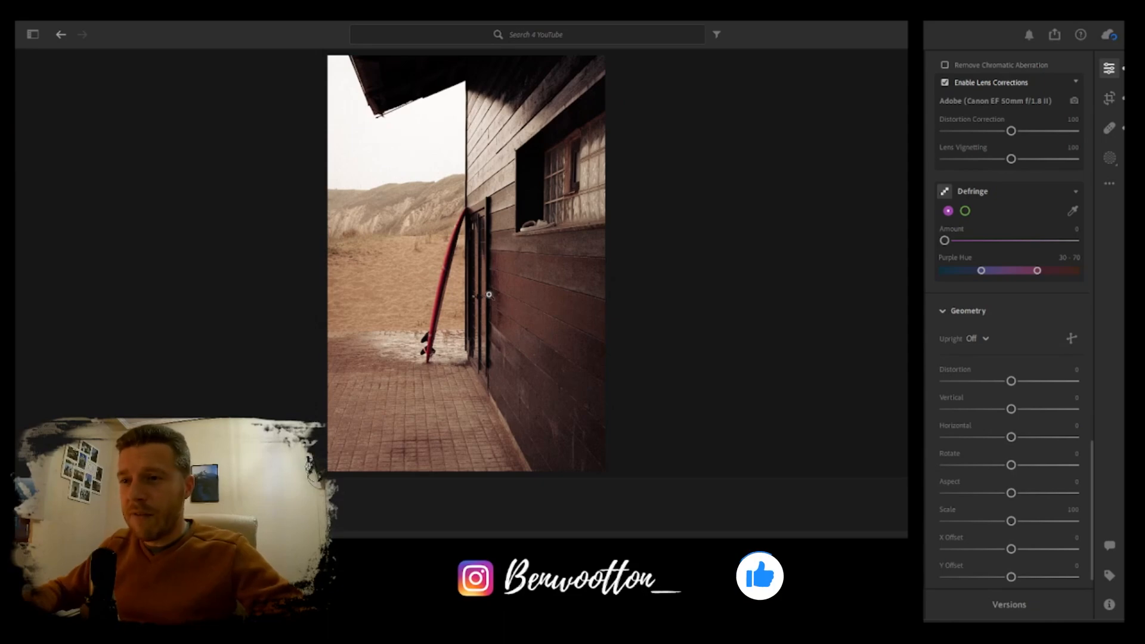
Create a radial gradient mask and raise its Exposure to +1.44
{"action": "left_click", "coordinate": [1108, 157]}
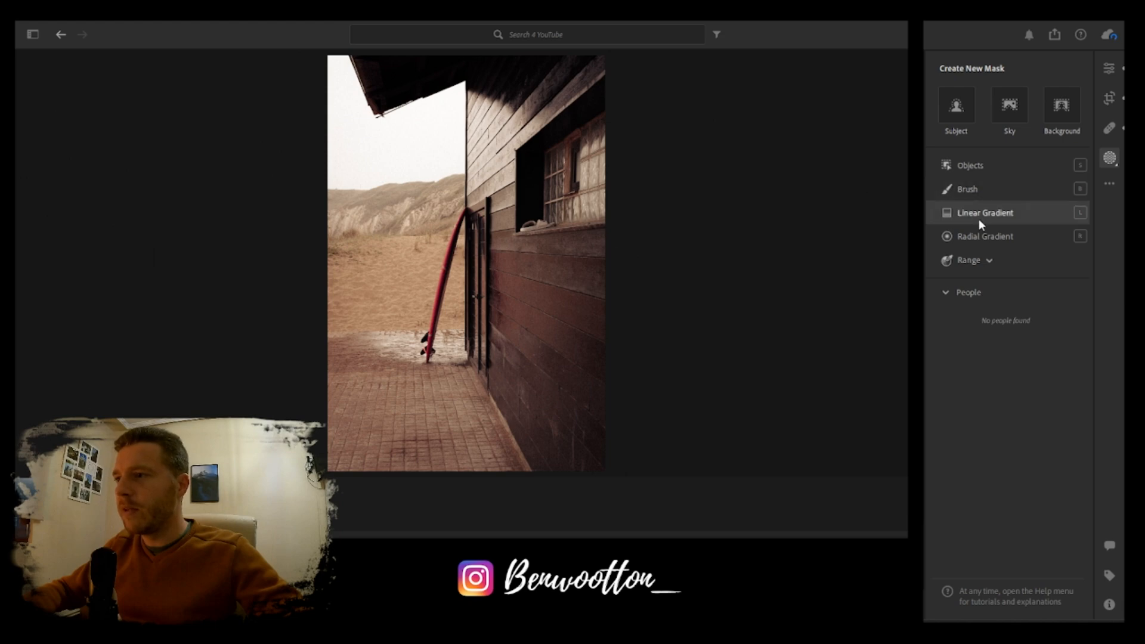
{"action": "left_click", "coordinate": [984, 236]}
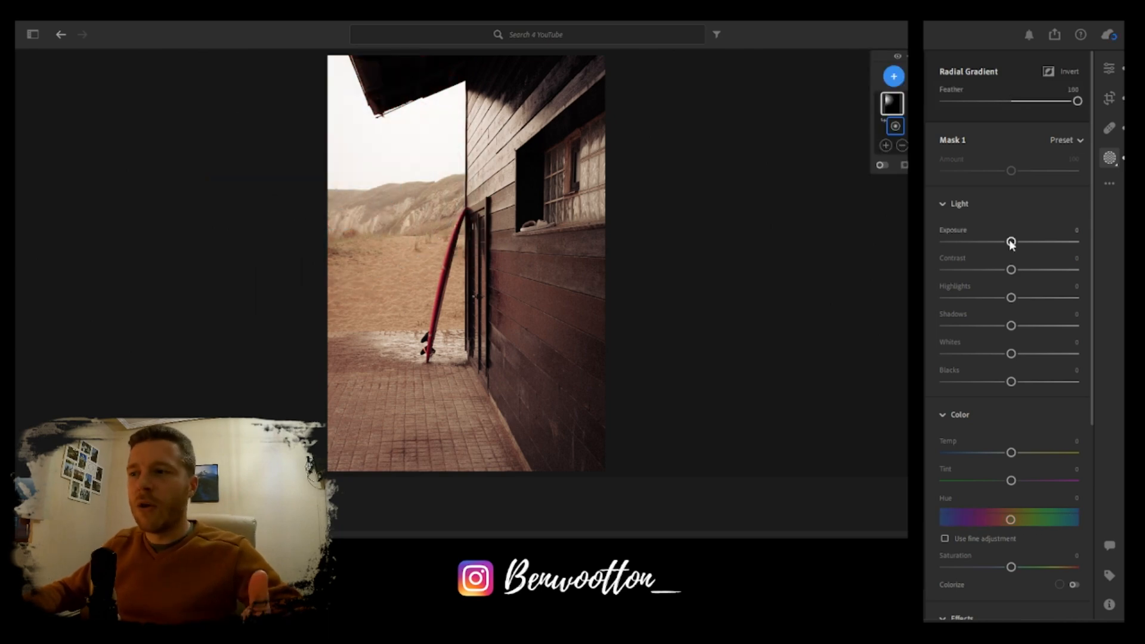
{"action": "left_click_drag", "start_coordinate": [1011, 242], "coordinate": [1030, 242]}
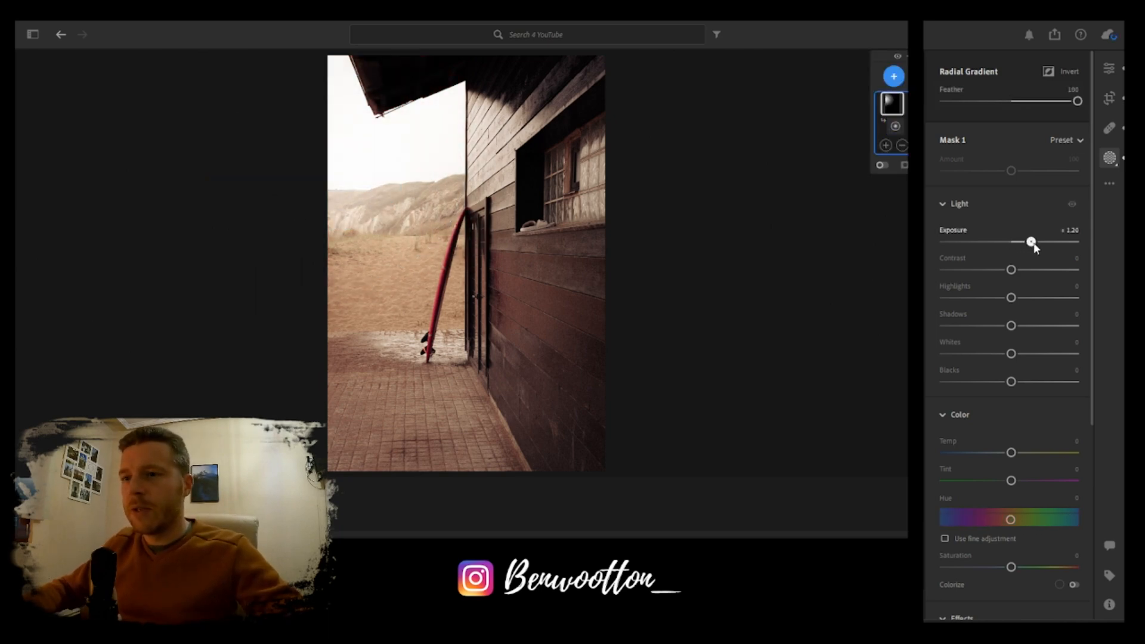
{"action": "left_click_drag", "start_coordinate": [1029, 241], "coordinate": [1035, 241]}
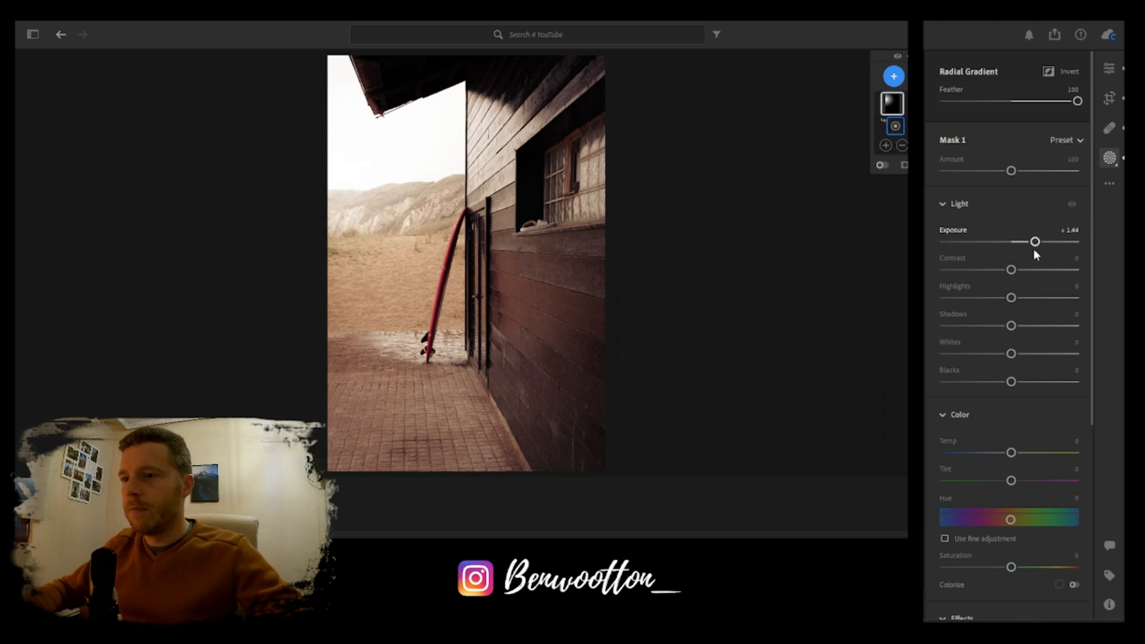
Warm the radial mask with Temp +11 and soften it with Texture -47
{"action": "scroll", "scroll_direction": "down", "scroll_amount": 3}
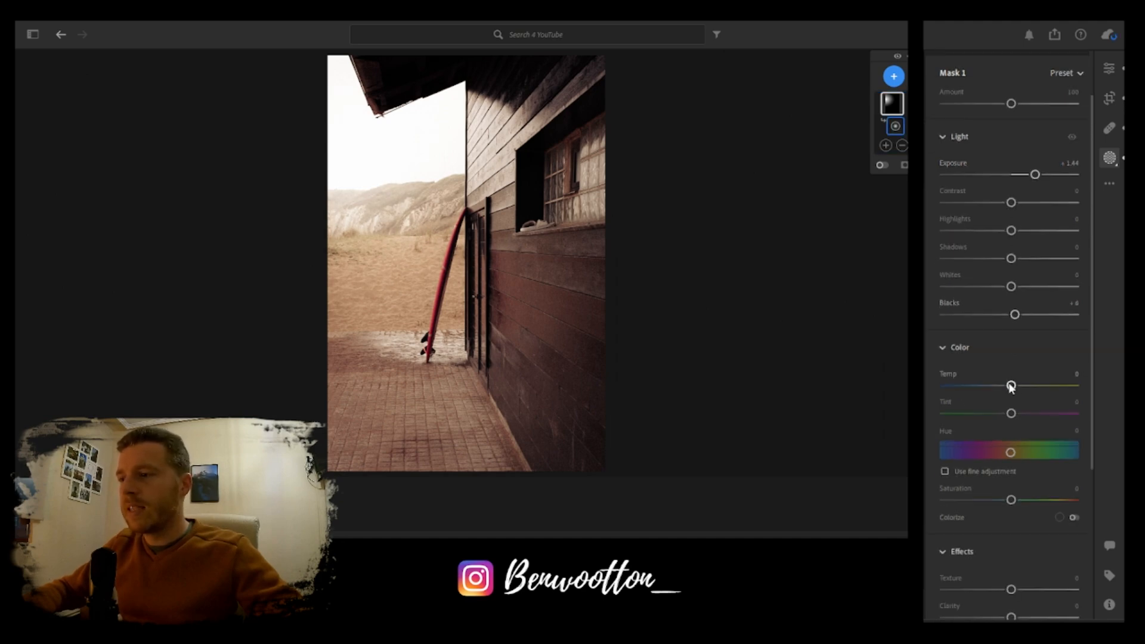
{"action": "left_click_drag", "start_coordinate": [1010, 385], "coordinate": [1028, 385]}
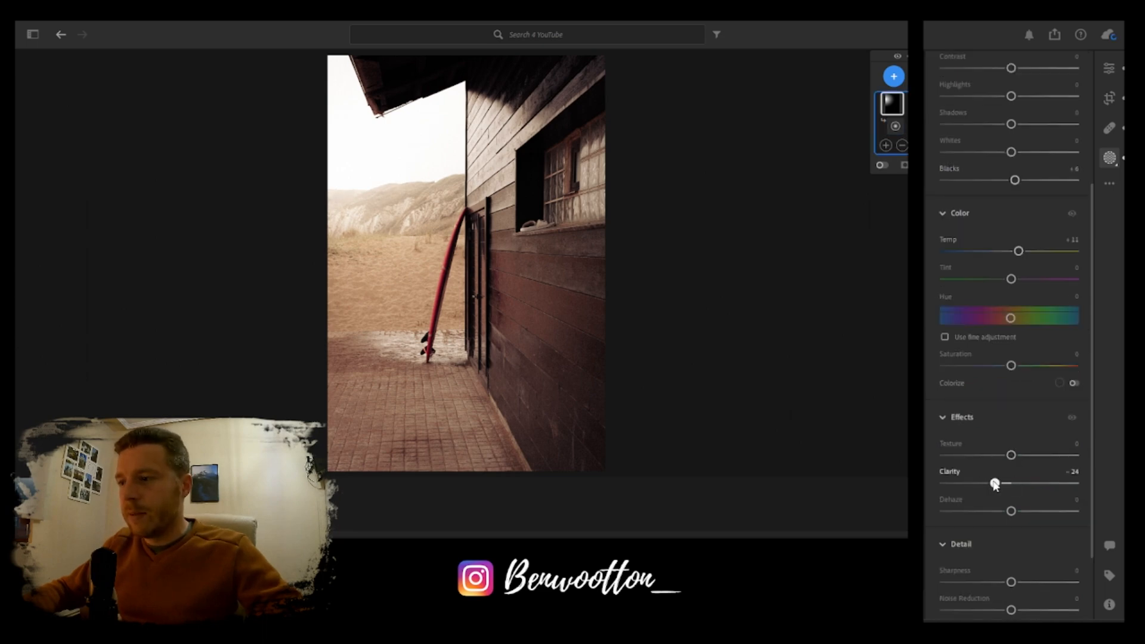
{"action": "left_click_drag", "start_coordinate": [1010, 455], "coordinate": [980, 455]}
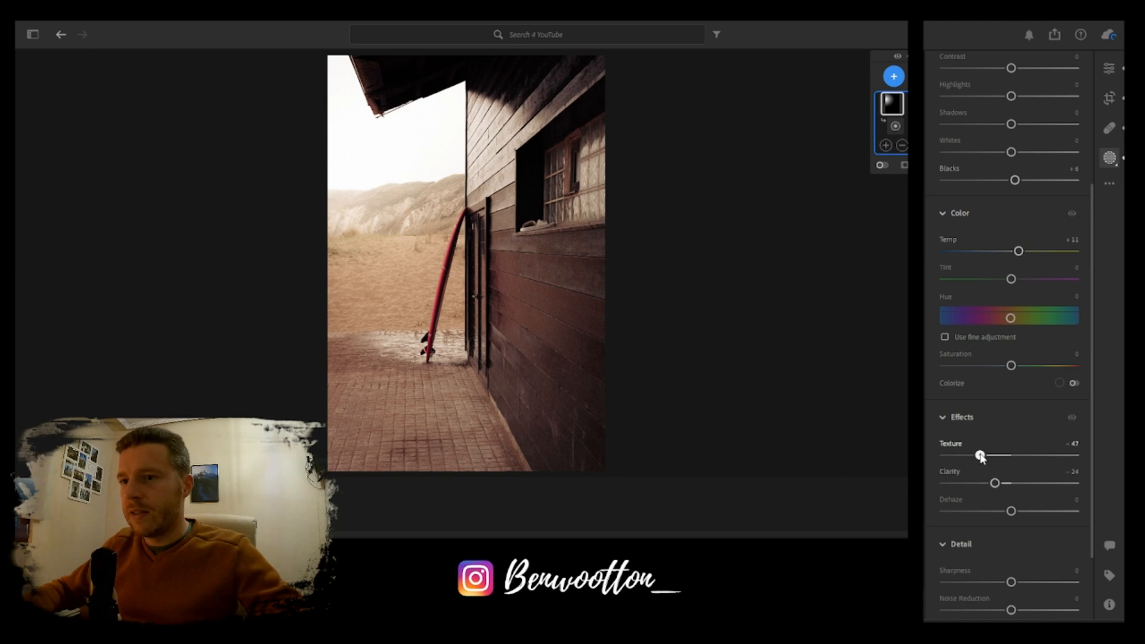
Add a linear gradient mask with Contrast +20, Blacks -23, Texture -34 and reduced clarity
{"action": "left_click", "coordinate": [891, 77]}
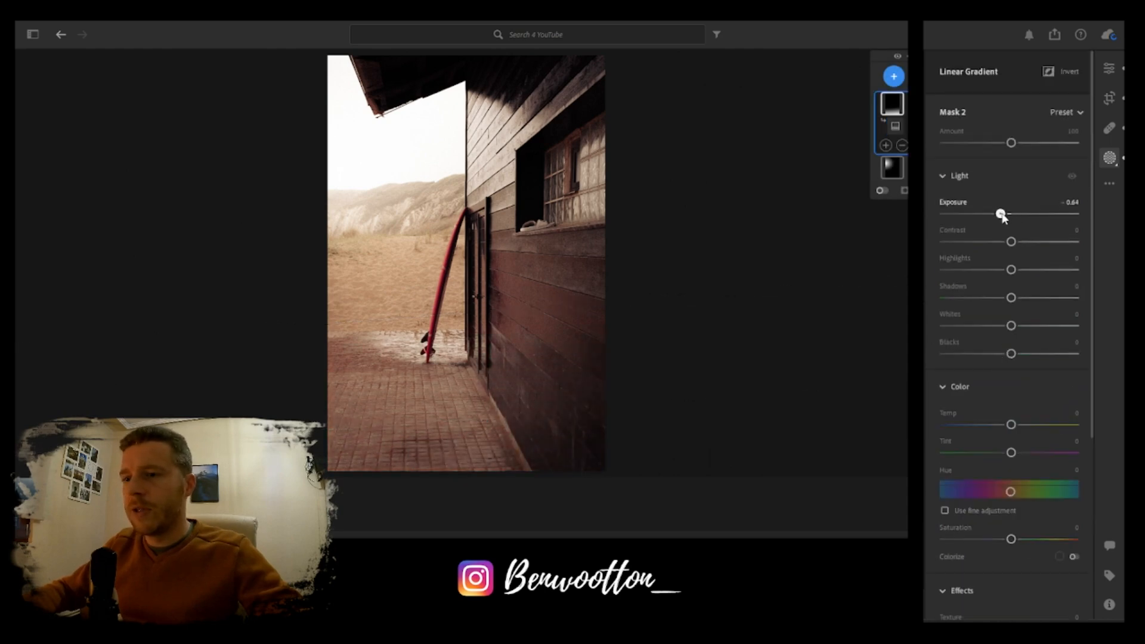
{"action": "left_click_drag", "start_coordinate": [1011, 241], "coordinate": [1022, 241]}
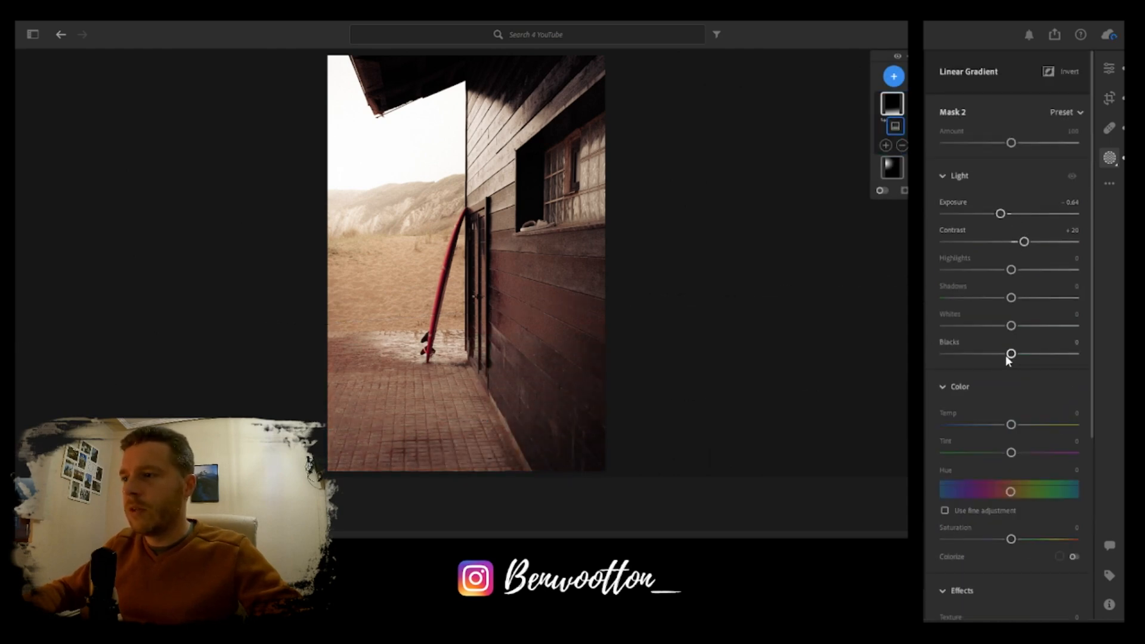
{"action": "left_click_drag", "start_coordinate": [1010, 353], "coordinate": [995, 353]}
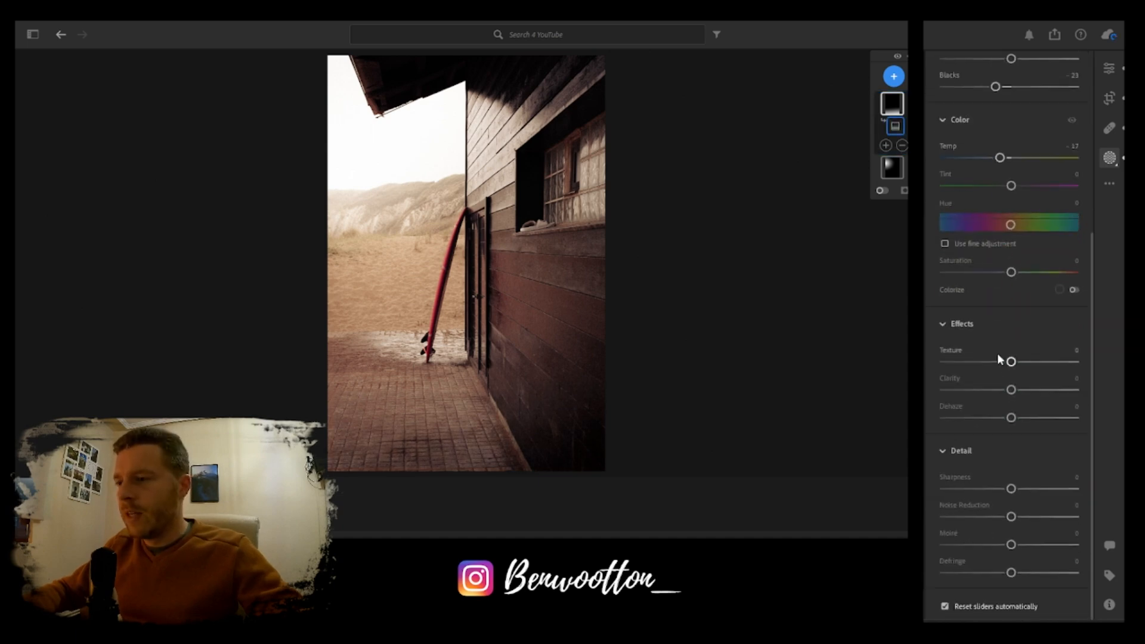
{"action": "left_click_drag", "start_coordinate": [1010, 361], "coordinate": [987, 361]}
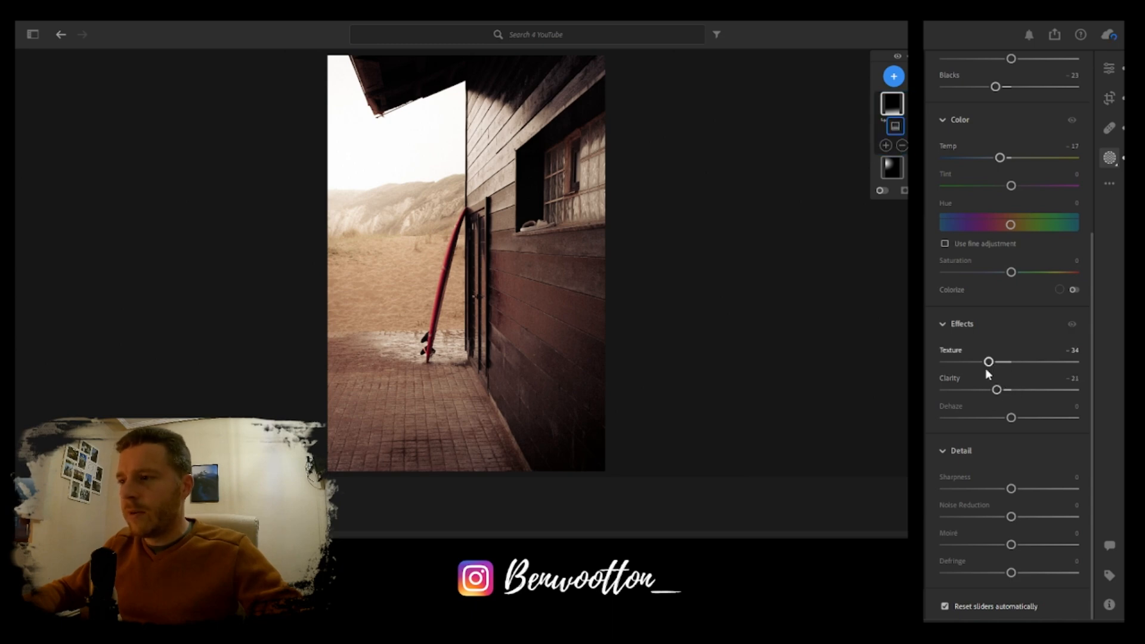
{"action": "left_click_drag", "start_coordinate": [1011, 417], "coordinate": [1020, 417]}
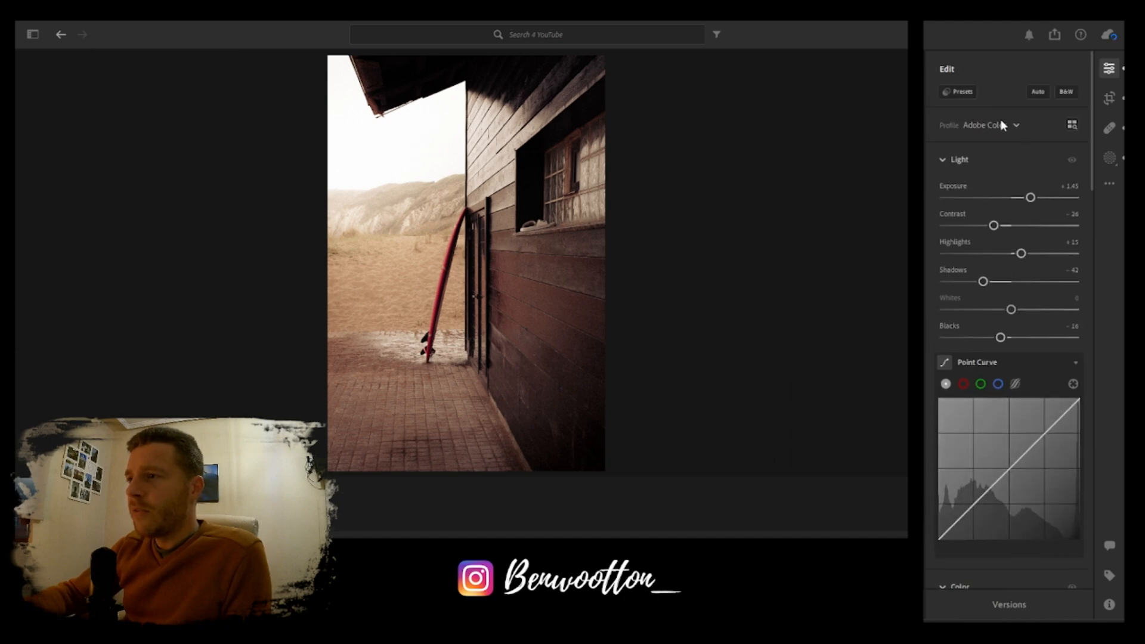
Save the edits as a user preset named 'Film Look #2' and close the presets list
{"action": "left_click", "coordinate": [960, 92]}
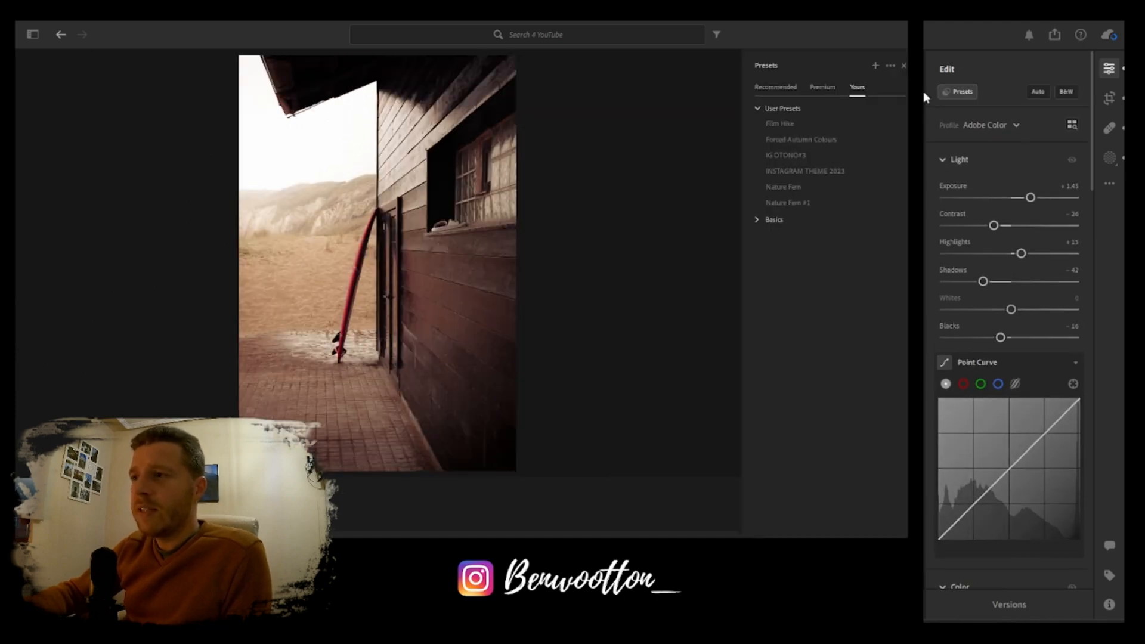
{"action": "left_click", "coordinate": [874, 65]}
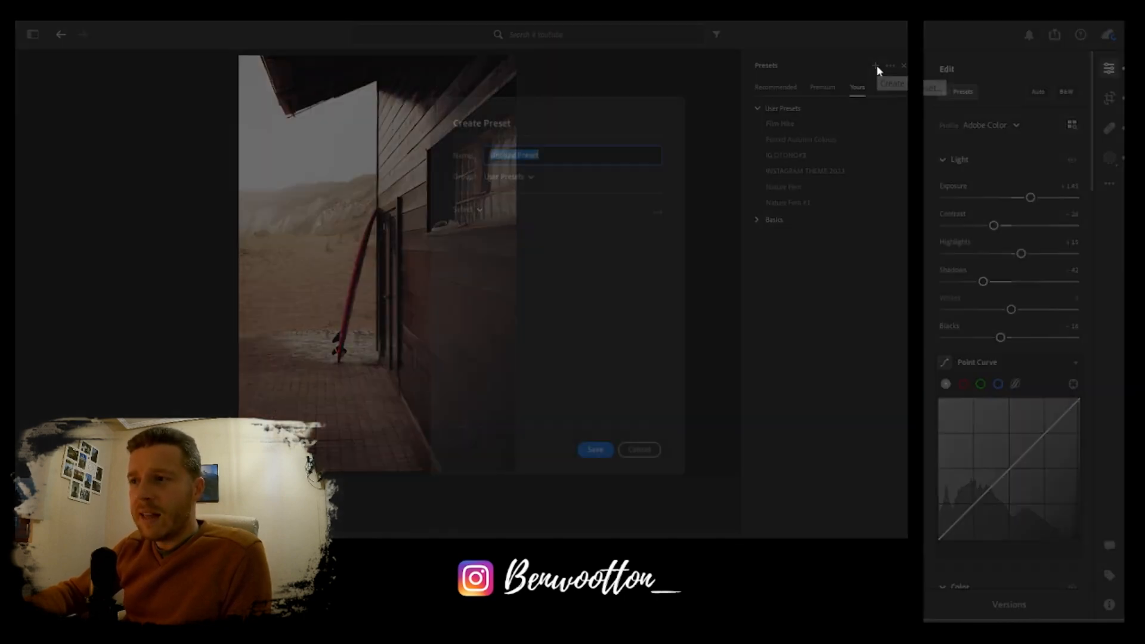
{"action": "type", "text": "F"}
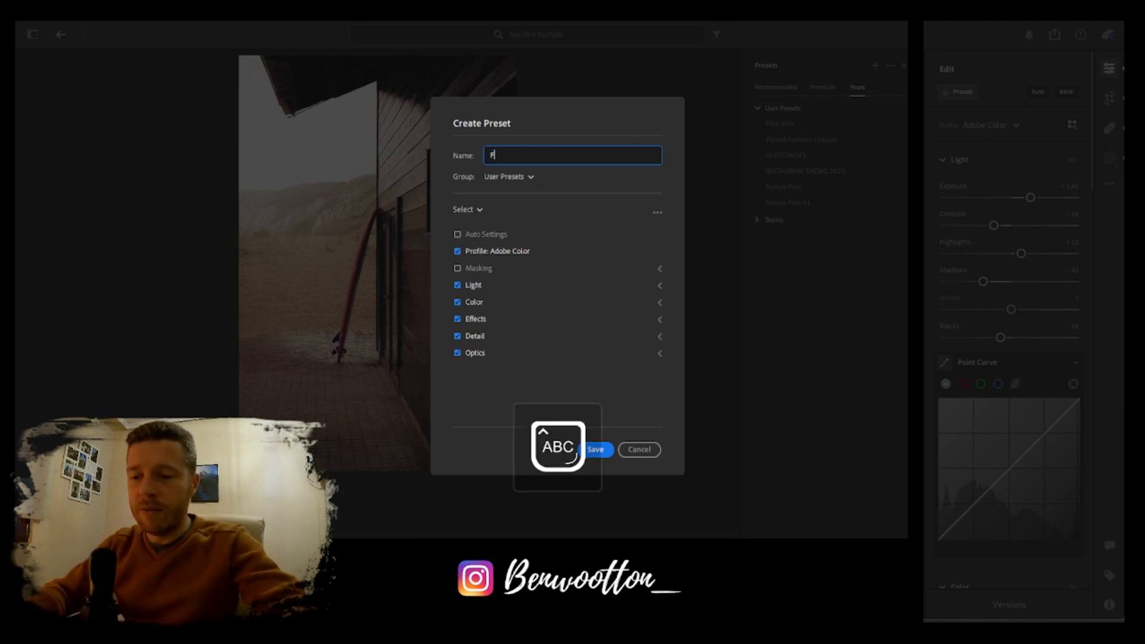
{"action": "type", "text": "ilm look #"}
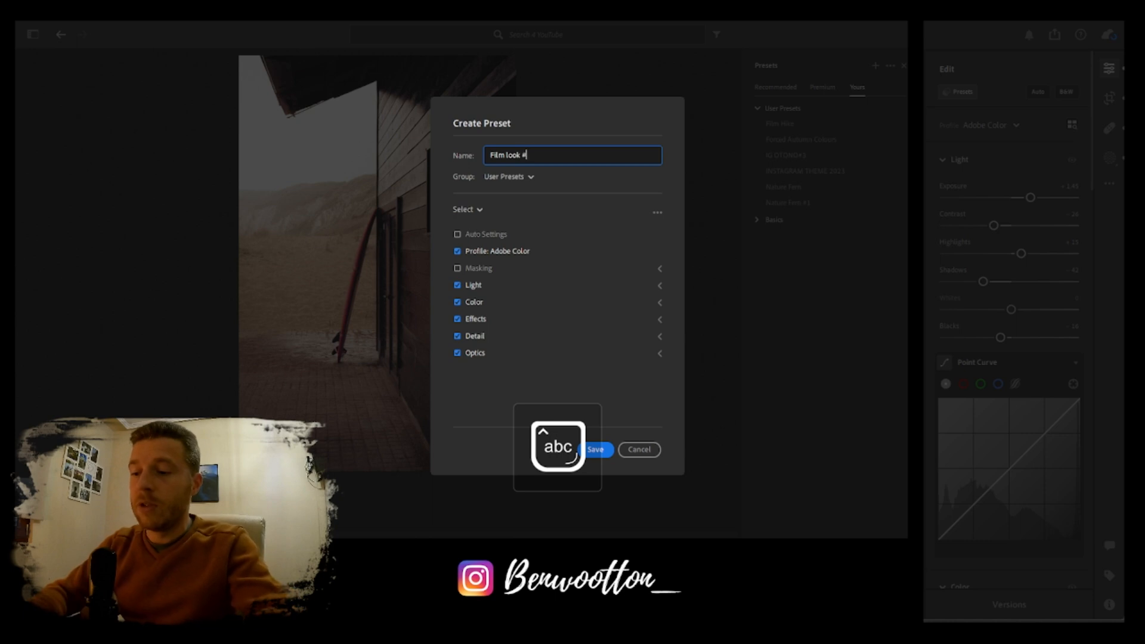
{"action": "type", "text": "2"}
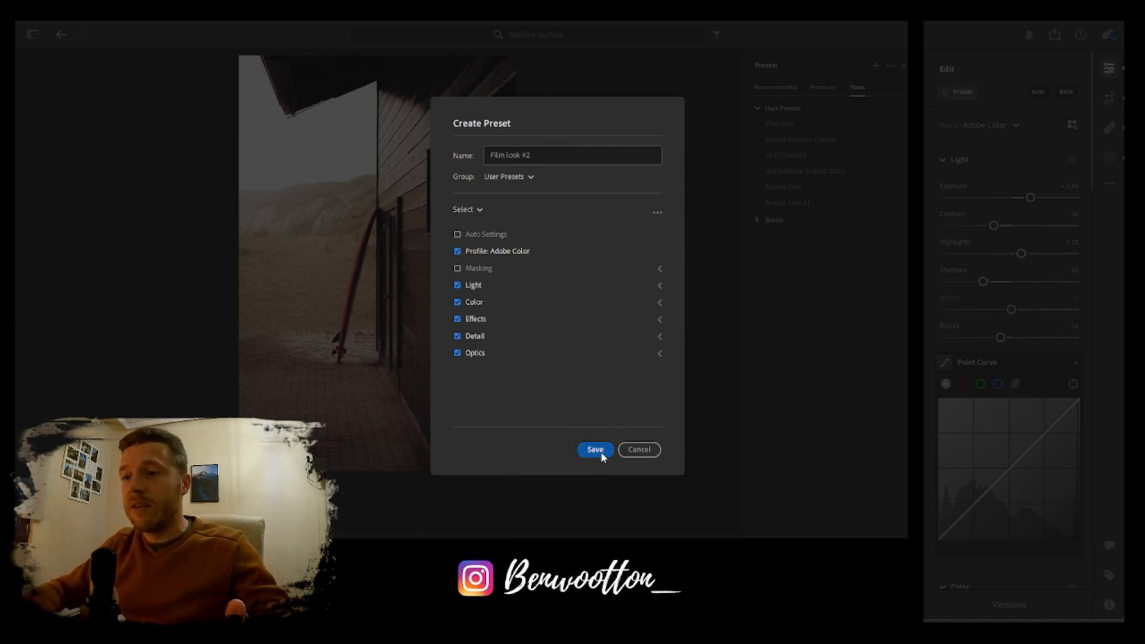
{"action": "left_click", "coordinate": [594, 449]}
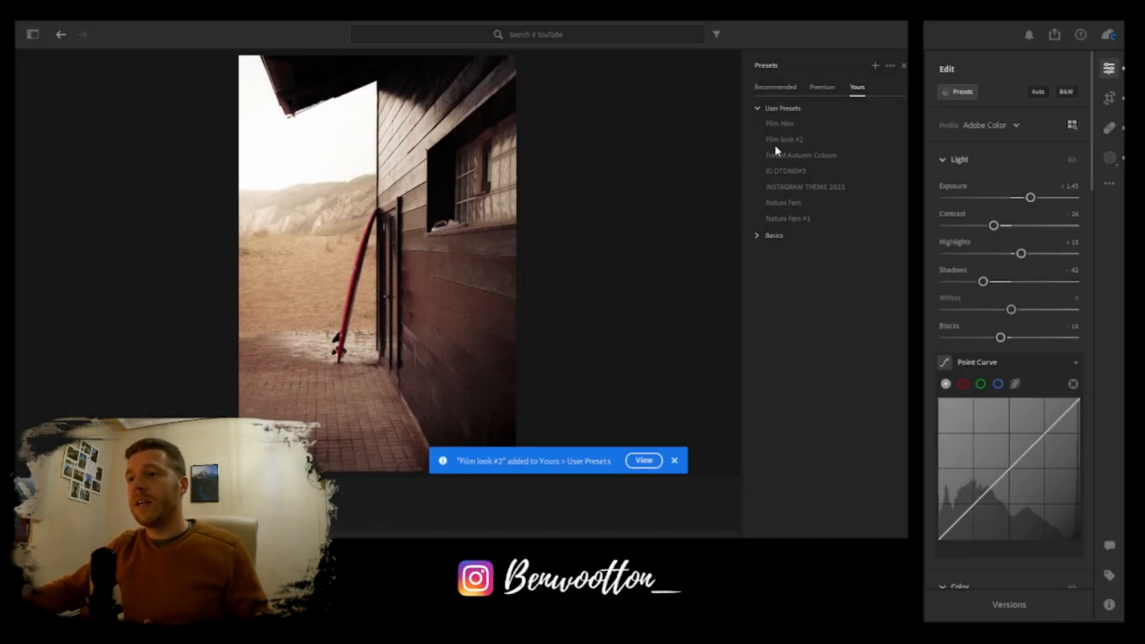
{"action": "left_click", "coordinate": [903, 66]}
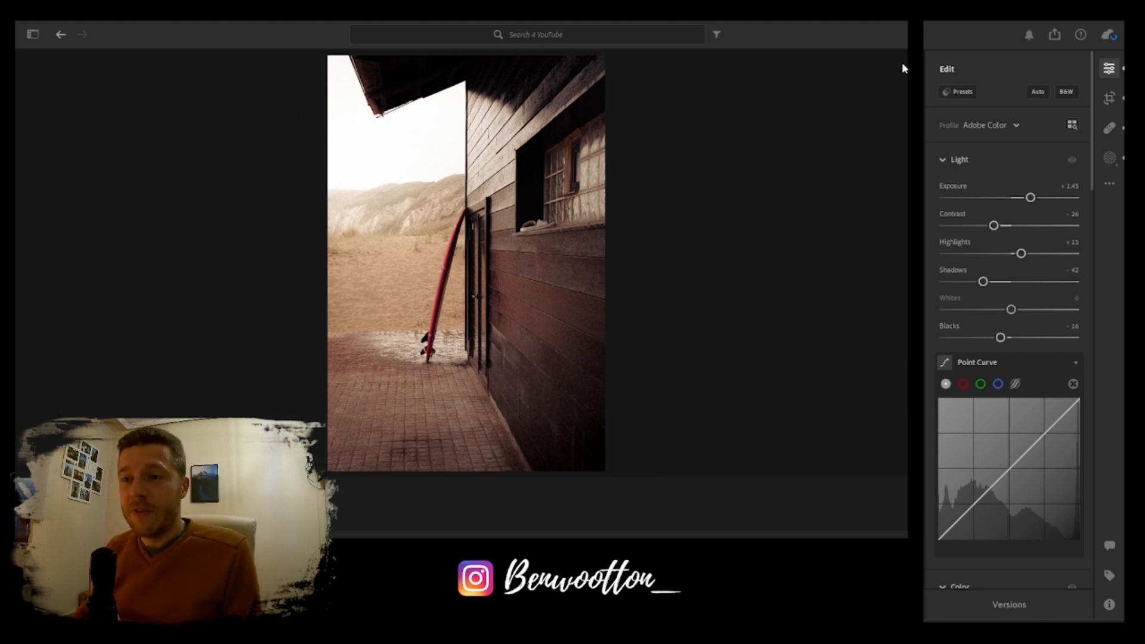